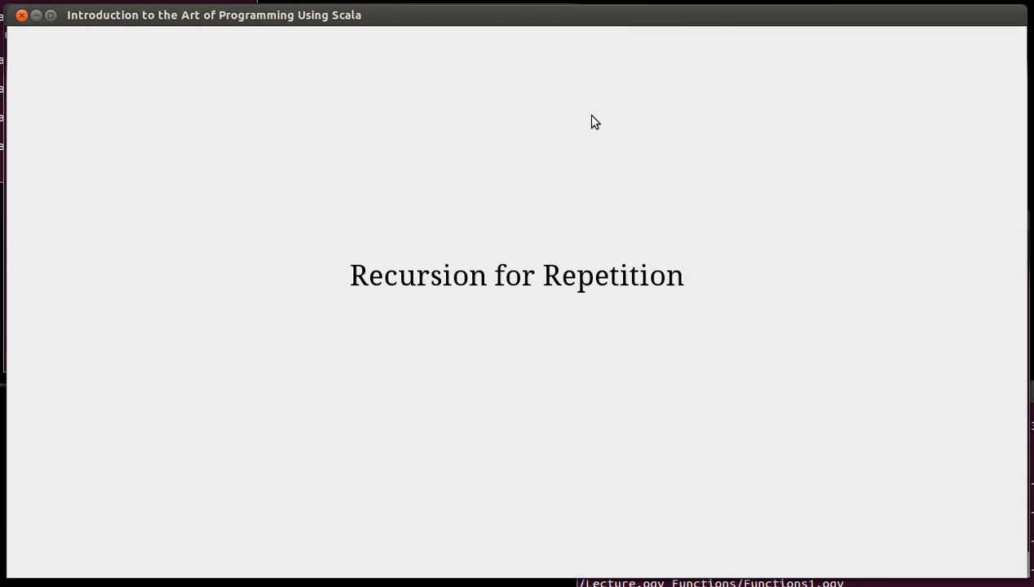
{"action": "mouse_move", "coordinate": [566, 114]}
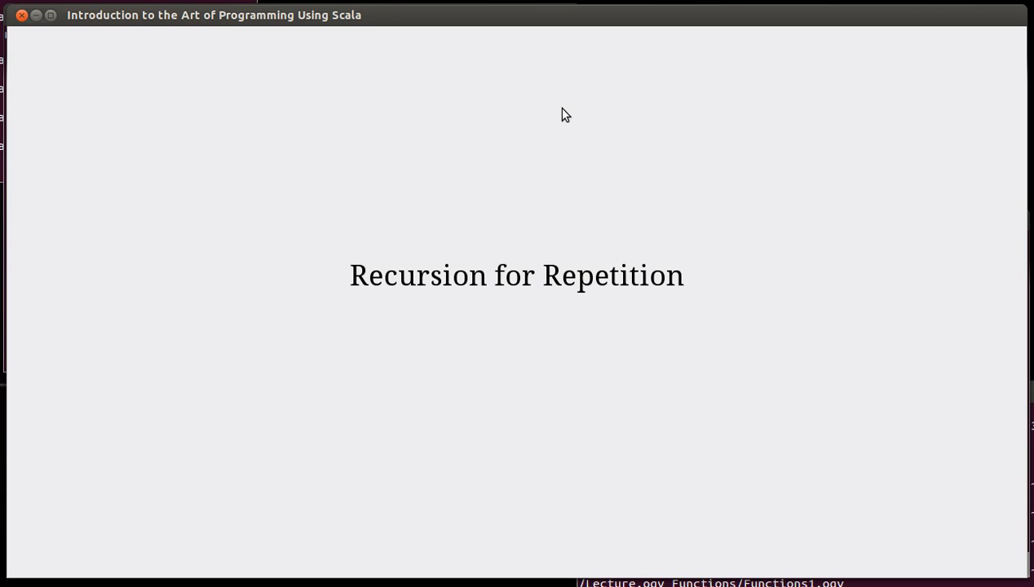
{"action": "mouse_move", "coordinate": [530, 216]}
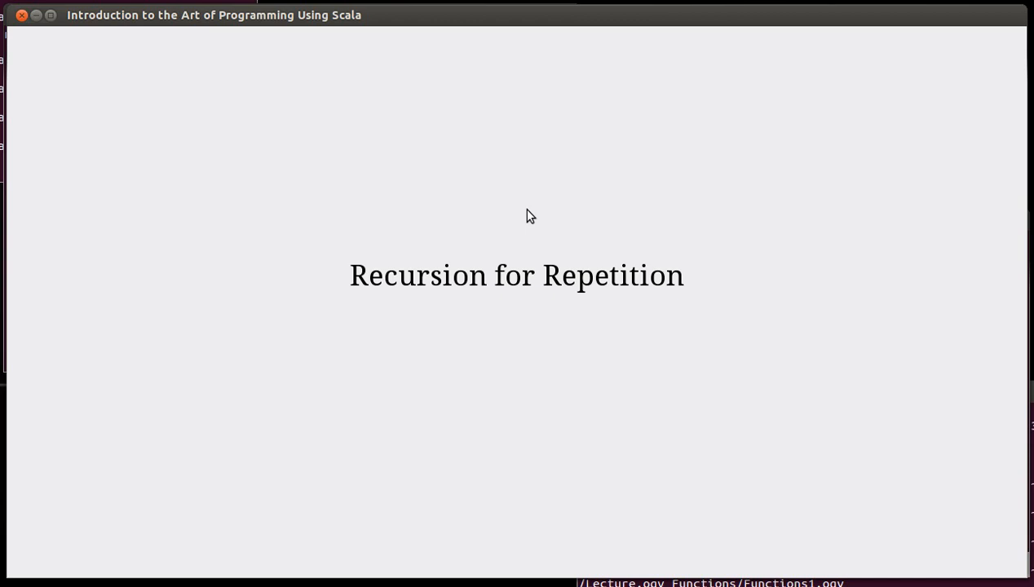
{"action": "mouse_move", "coordinate": [672, 284]}
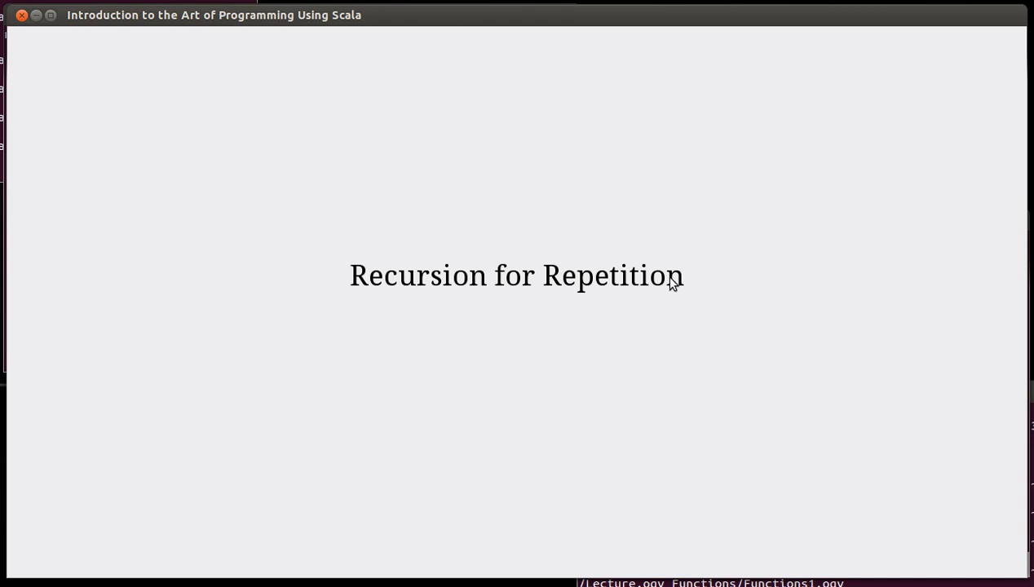
{"action": "mouse_move", "coordinate": [373, 185]}
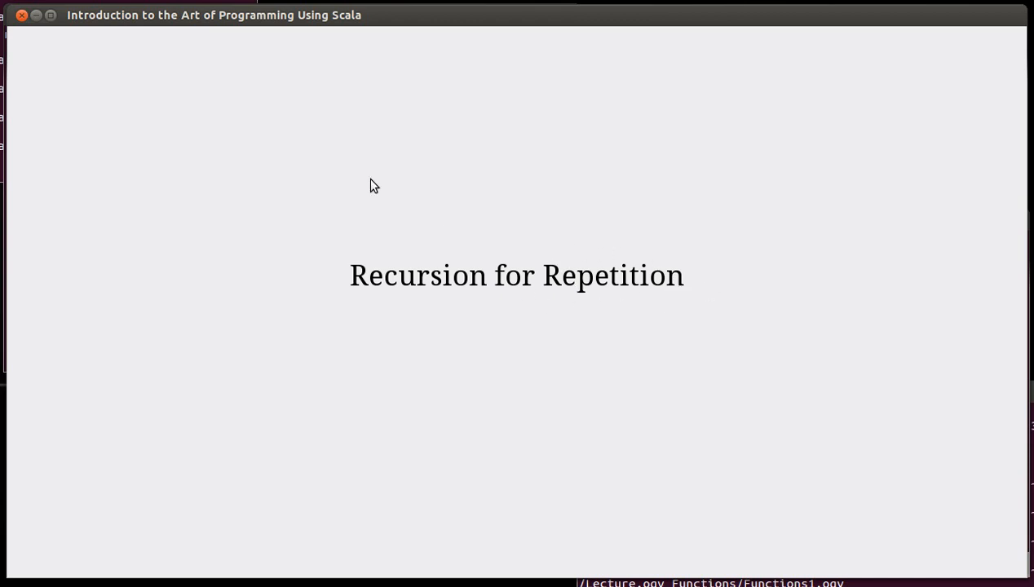
{"action": "mouse_move", "coordinate": [131, 68]}
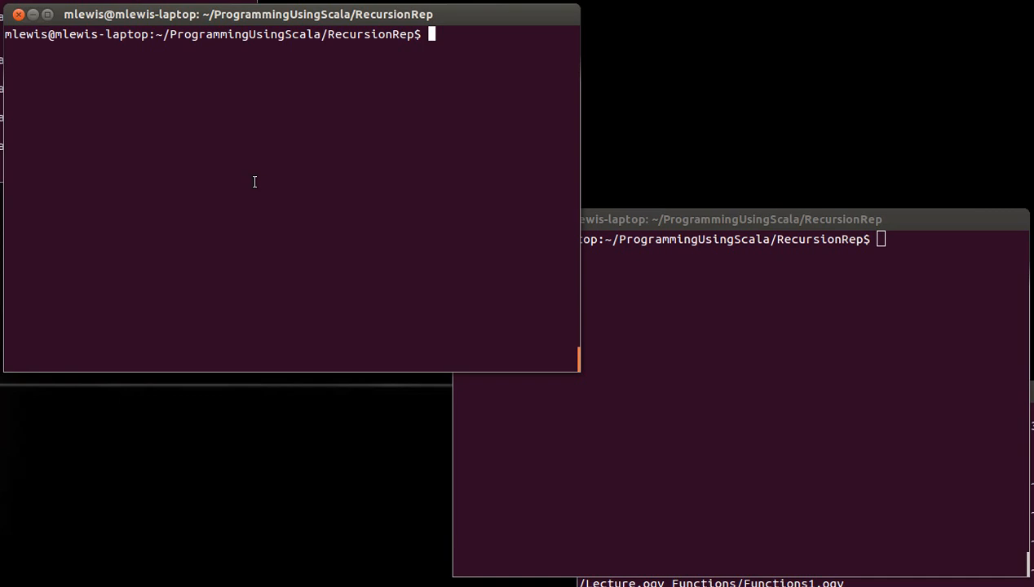
Launch vi on the new file CountDown.sc from the terminal prompt.
{"action": "type", "text": "vi"}
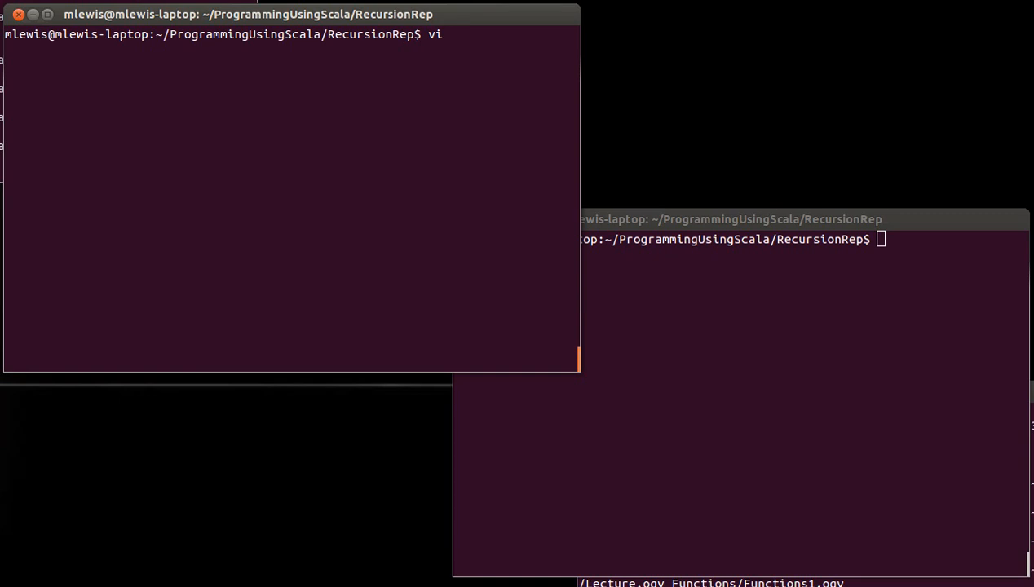
{"action": "type", "text": "CountD"}
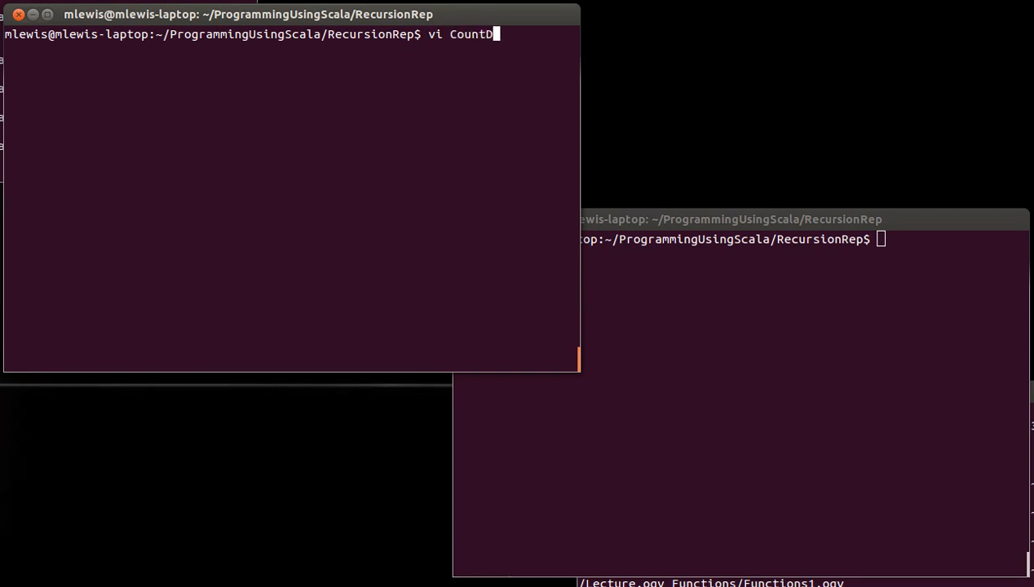
{"action": "type", "text": "own.sc"}
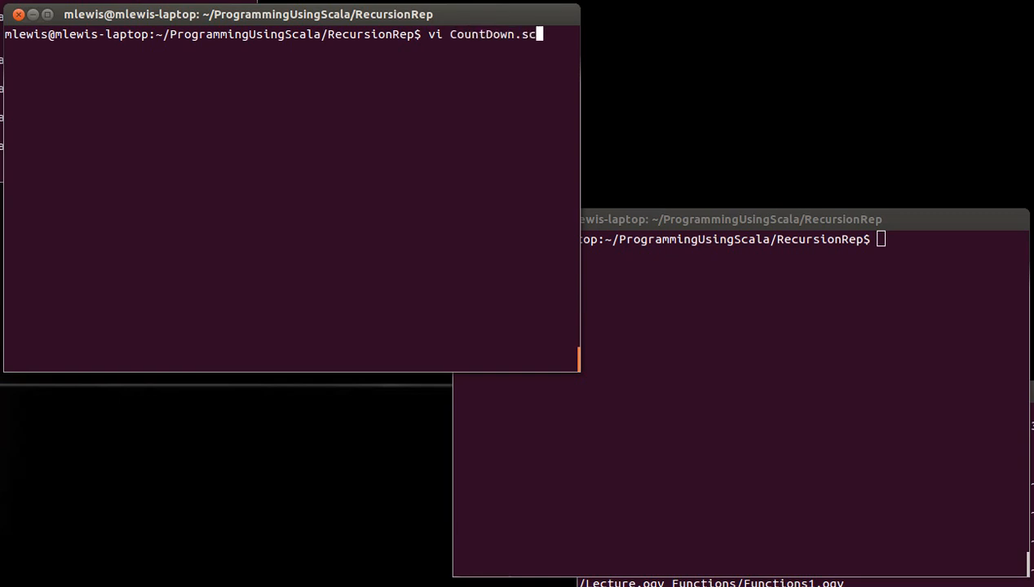
{"action": "key", "text": "Return"}
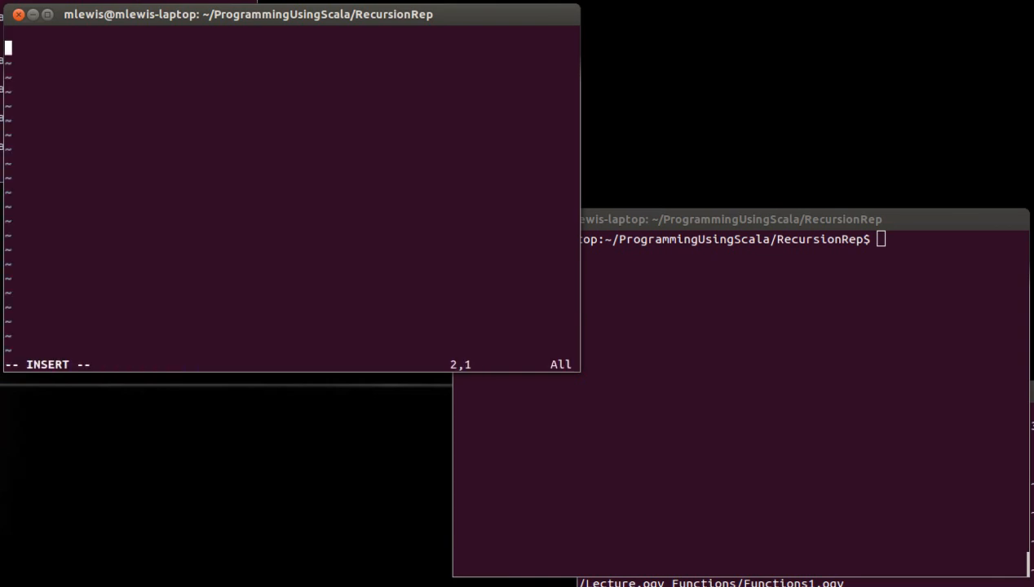
Begin the countdown with a println("10) line after a blank line.
{"action": "key", "text": "Return"}
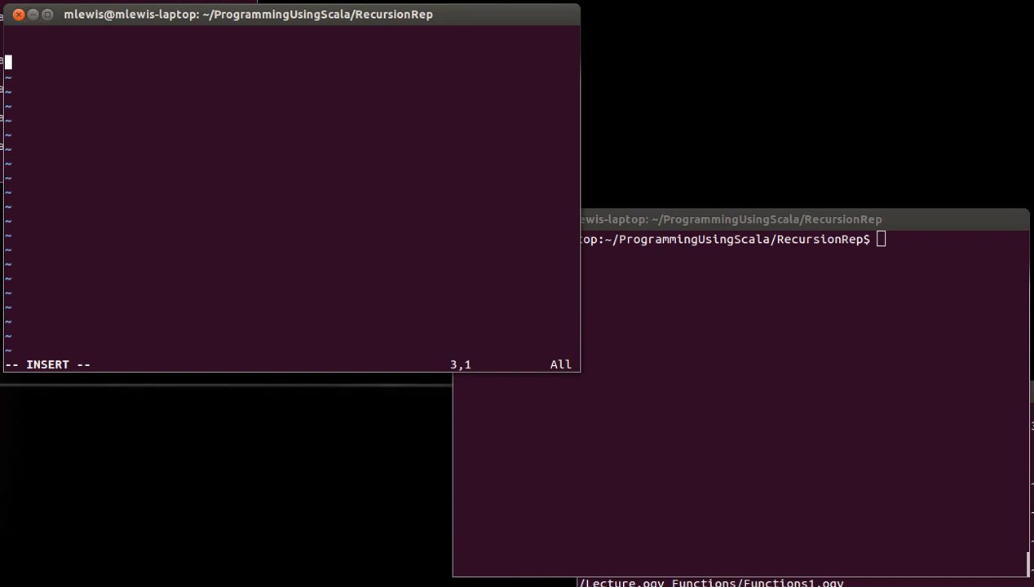
{"action": "type", "text": "println("}
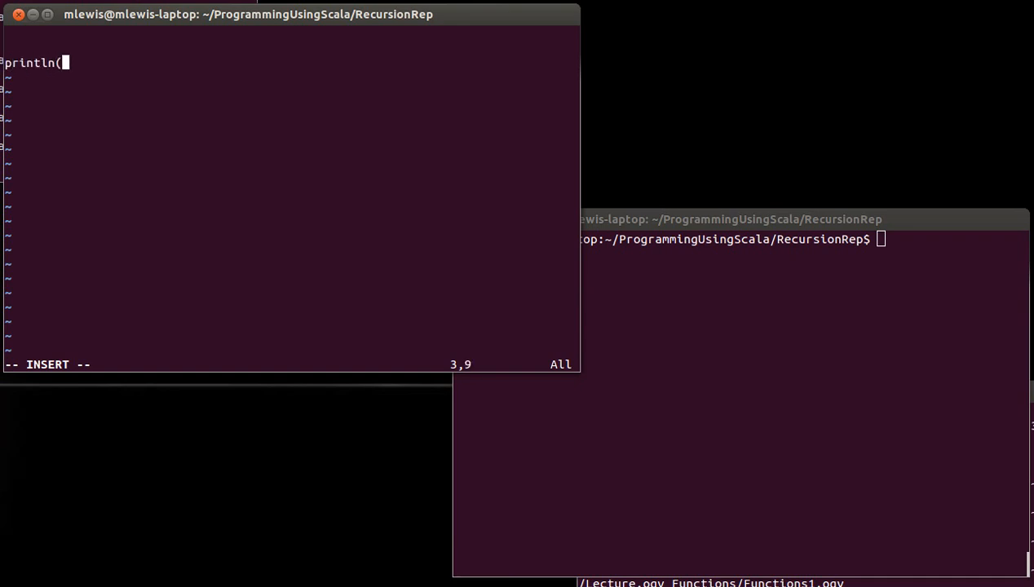
{"action": "type", "text": "\"10"}
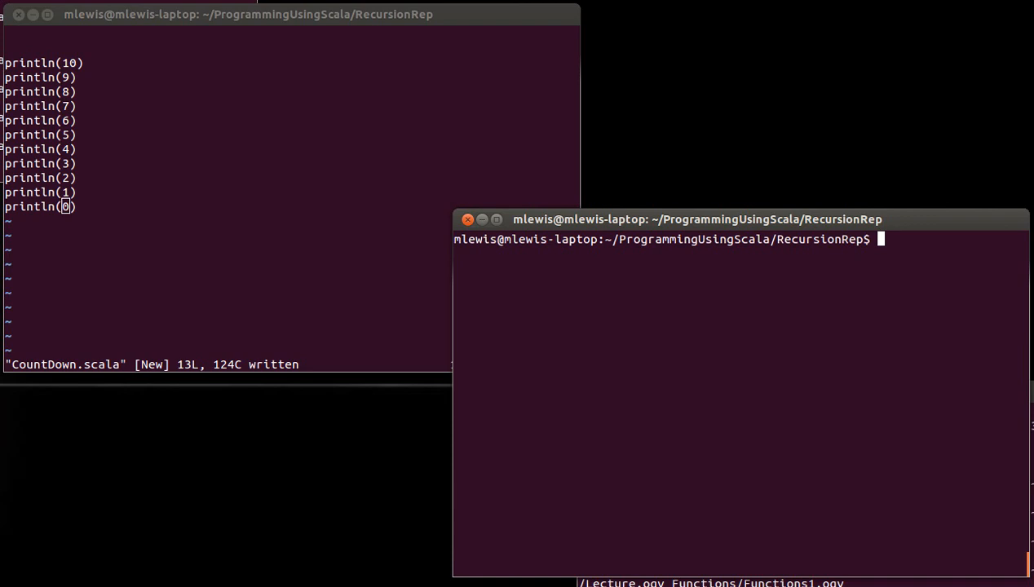
Run scala CountDown.scala with Tab-completed file name, printing the countdown to 0.
{"action": "type", "text": "scala Co"}
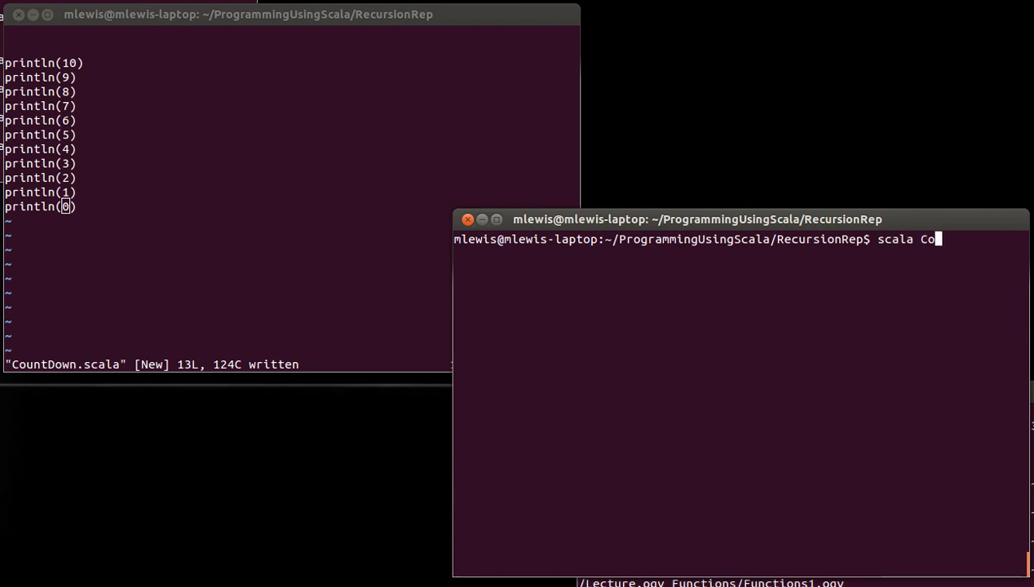
{"action": "key", "text": "Return"}
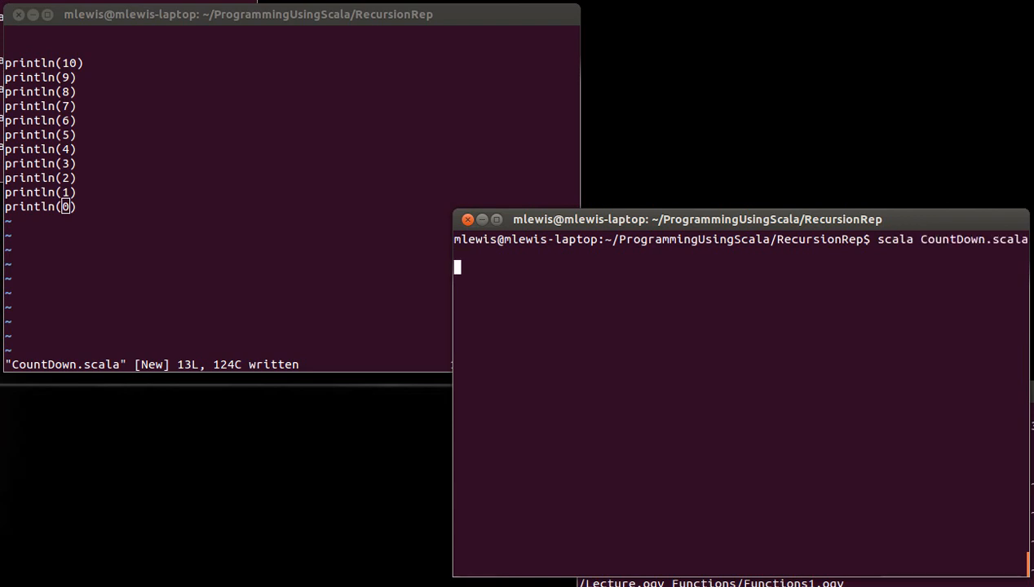
{"action": "key", "text": "Return"}
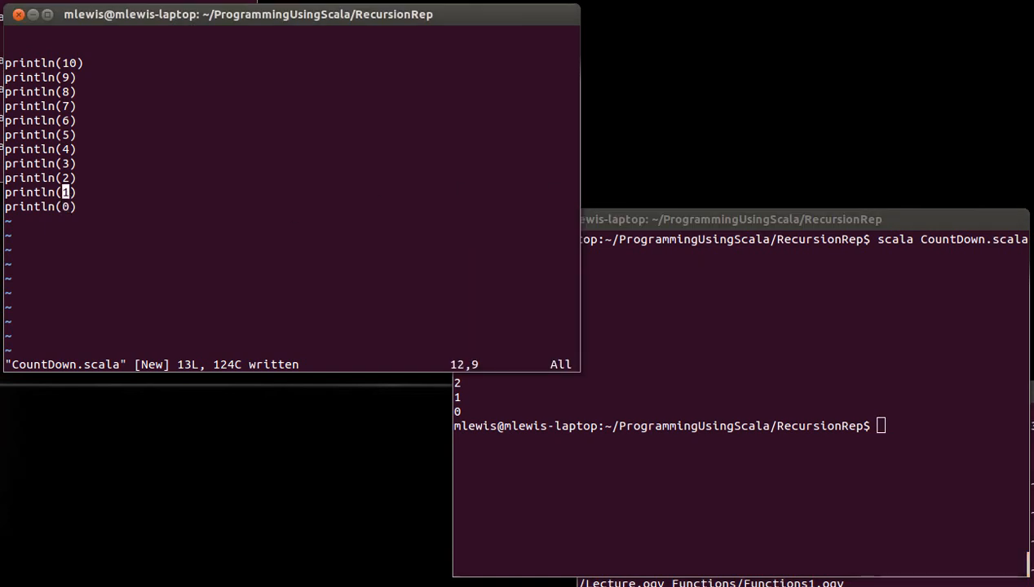
Add a println asking "What number do you want to count down from?".
{"action": "key", "text": "i"}
{"action": "type", "text": "println("}
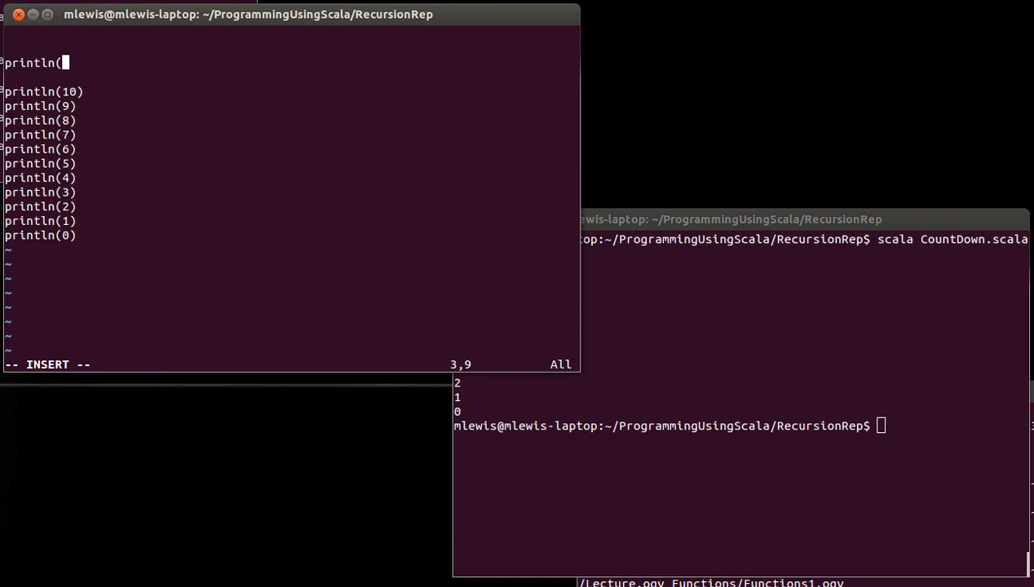
{"action": "type", "text": "\"What n"}
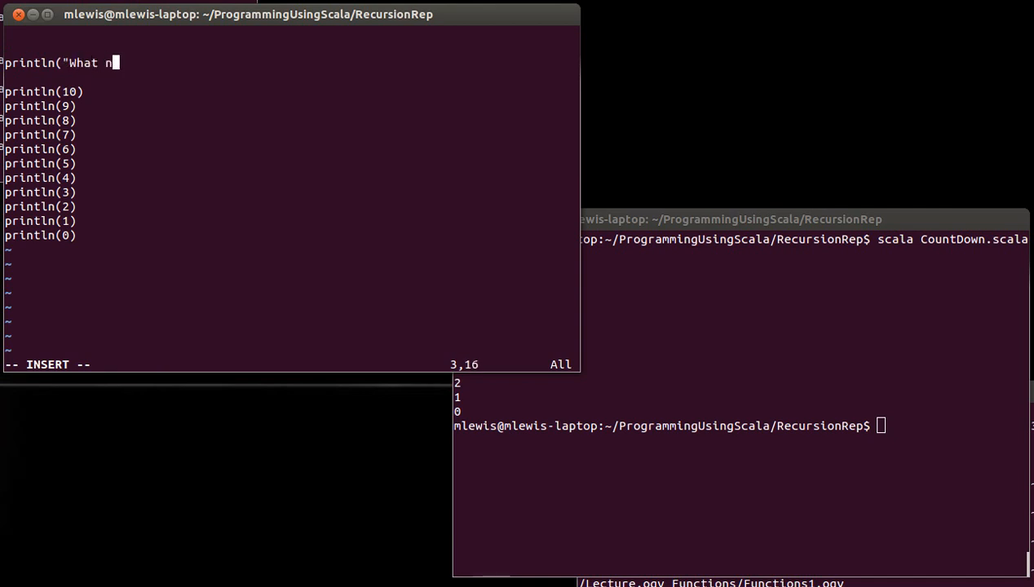
{"action": "type", "text": "umber do you want to count"}
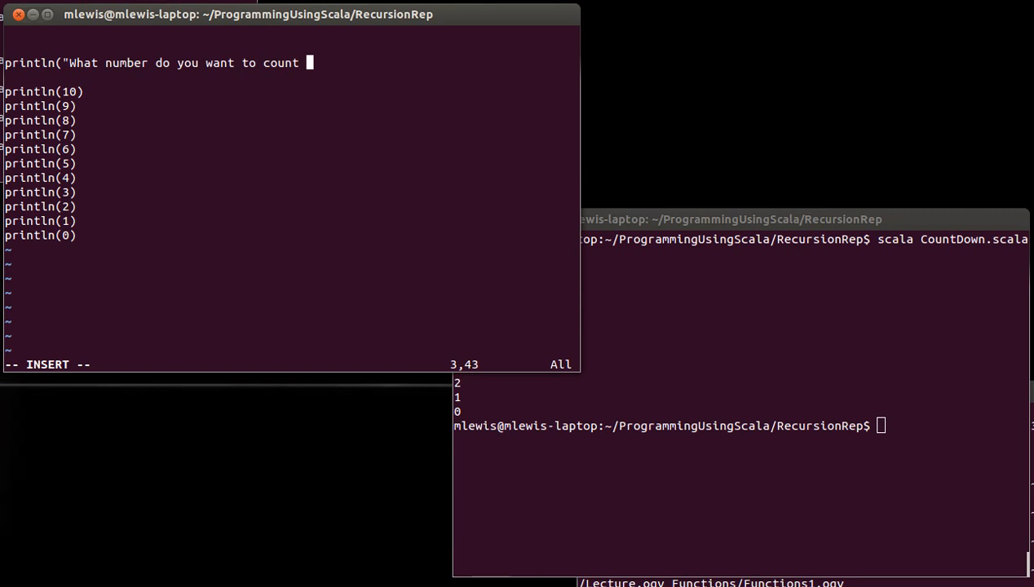
{"action": "type", "text": "down from?"}
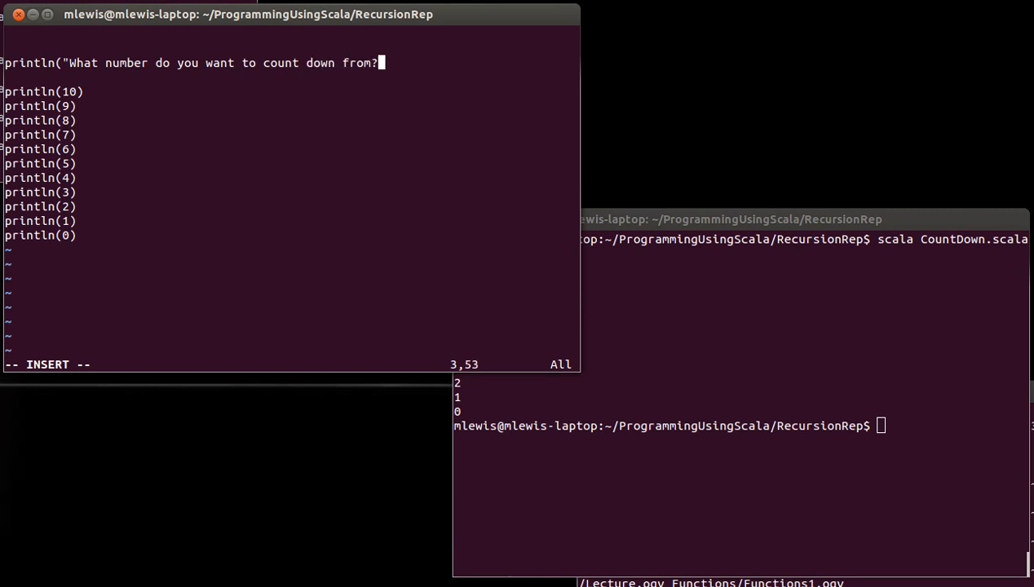
{"action": "type", "text": ")"}
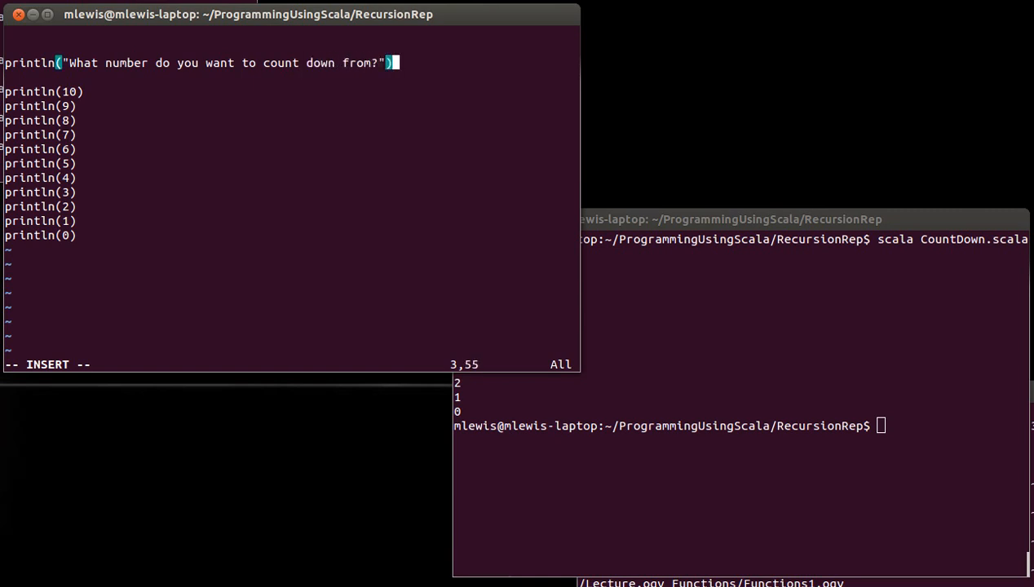
Read the answer into val n = readInt on the next line.
{"action": "key", "text": "Return"}
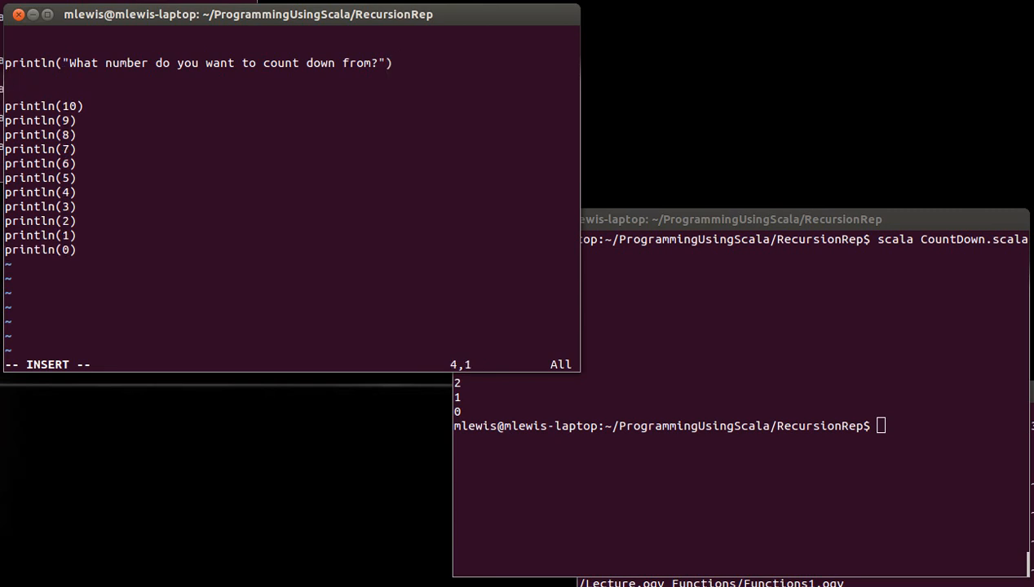
{"action": "type", "text": "val n ="}
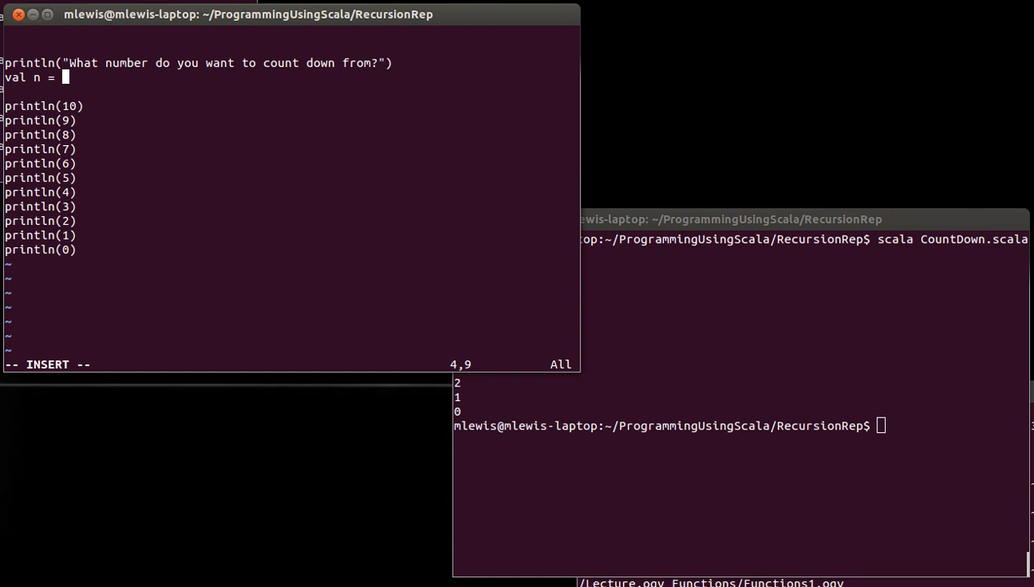
{"action": "type", "text": "readInt"}
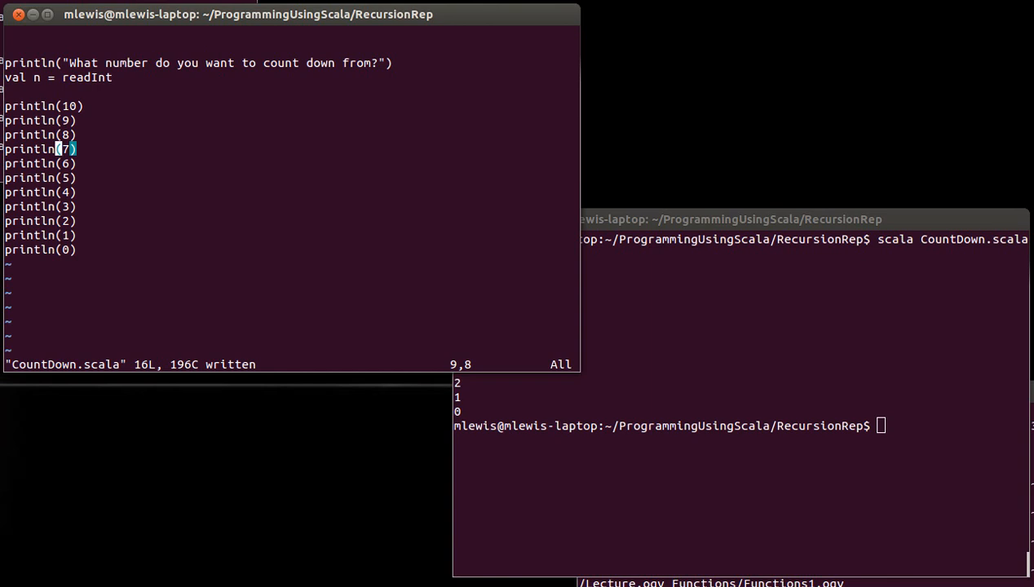
Delete the println lines for 9 through 1, keeping println(10) and println(0).
{"action": "key", "text": "Up"}
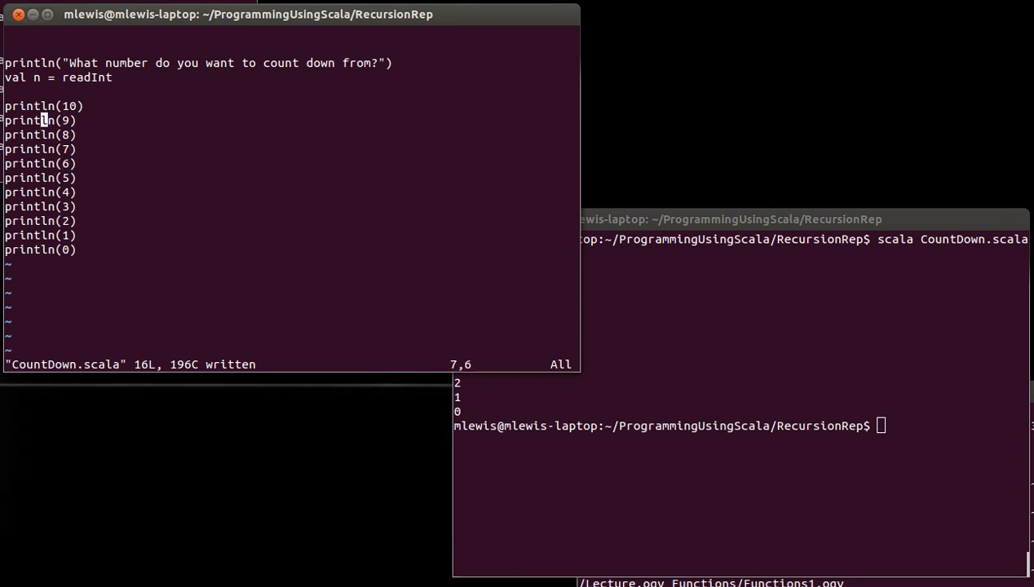
{"action": "key", "text": "Up"}
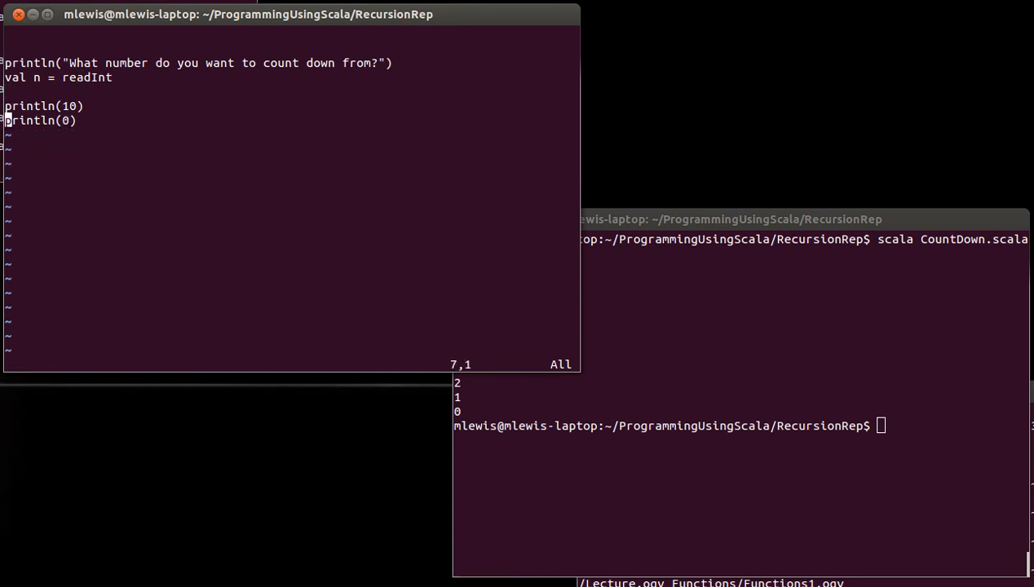
Delete the remaining println(10) and println(0) lines with dd.
{"action": "key", "text": "dd"}
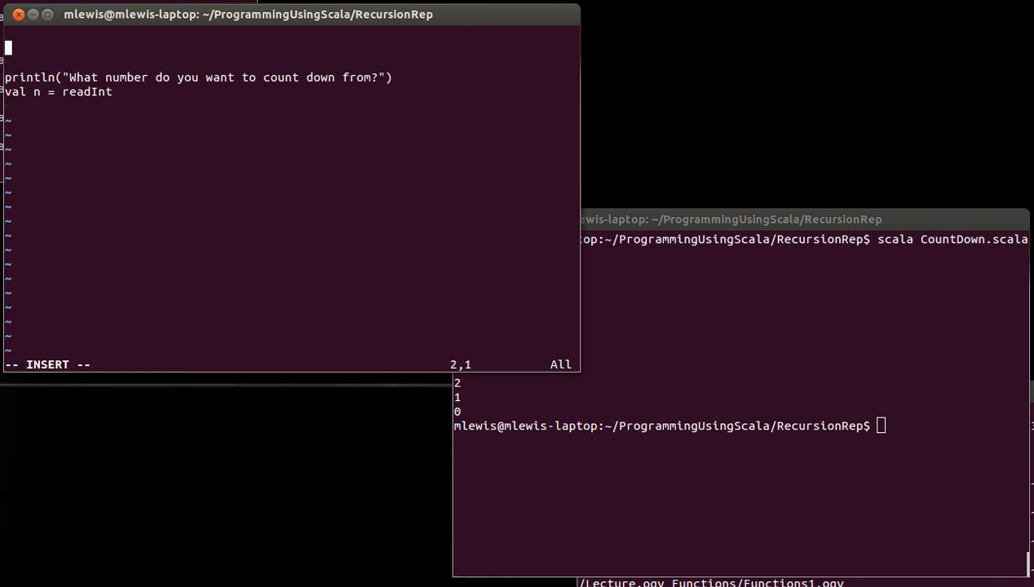
Declare def printValue(n:Int) at the top of the file.
{"action": "type", "text": "def"}
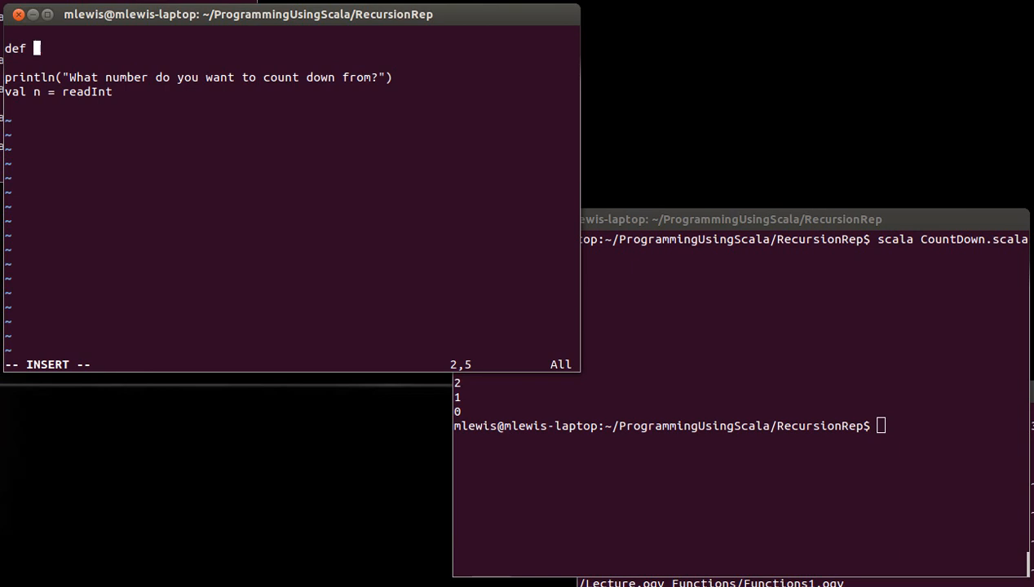
{"action": "type", "text": "printVal"}
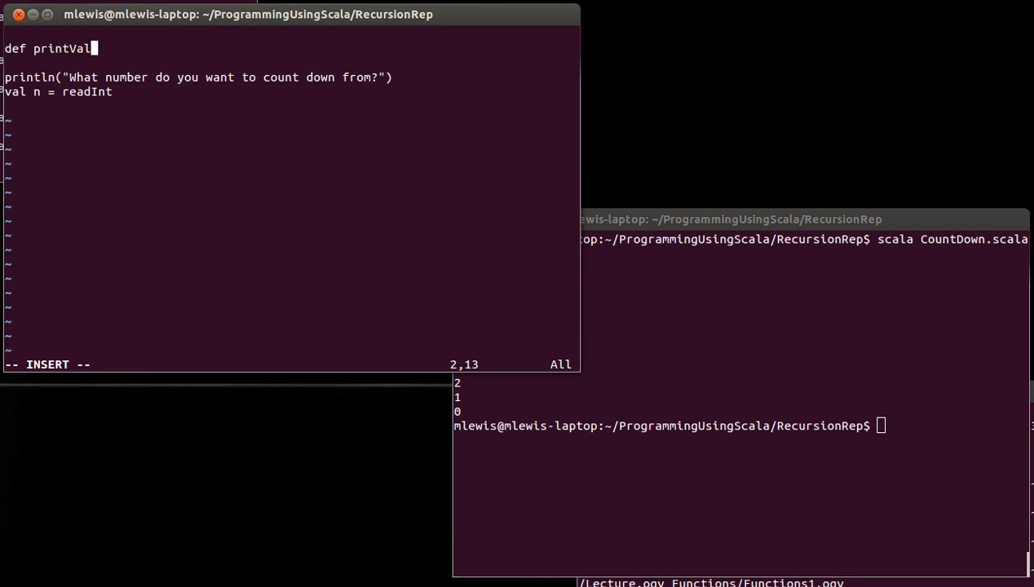
{"action": "type", "text": "ue("}
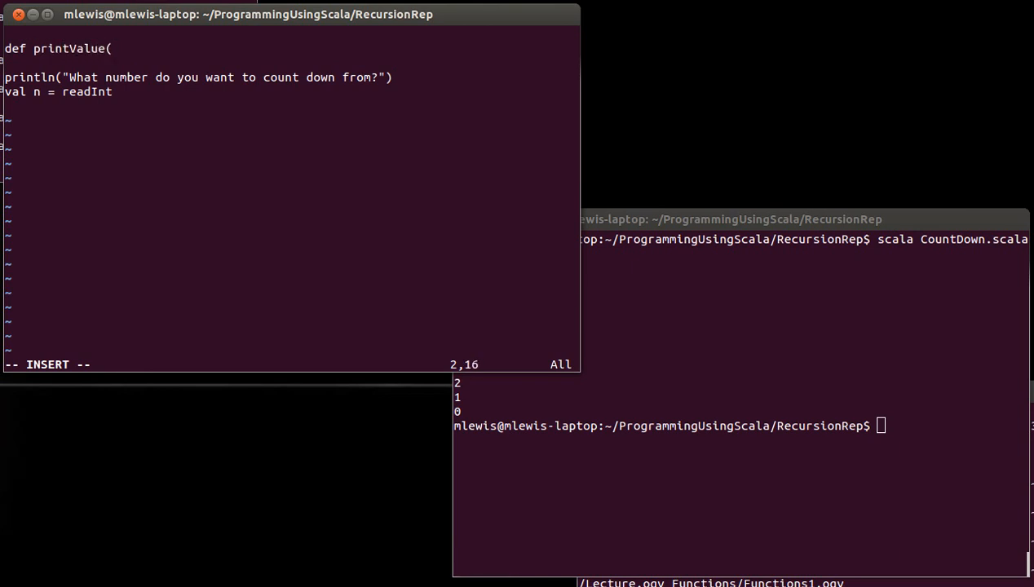
{"action": "type", "text": "n:"}
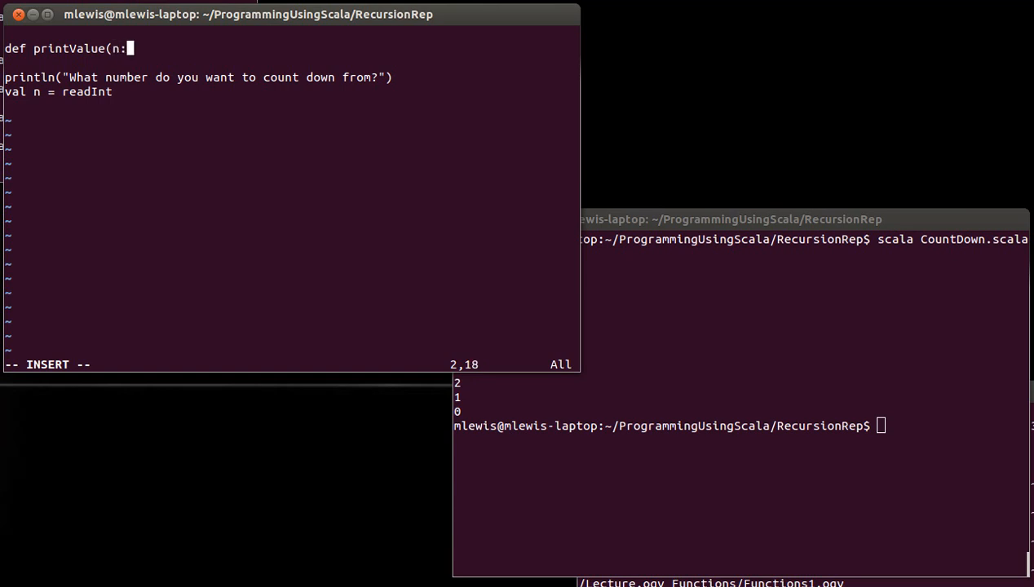
{"action": "type", "text": "Int"}
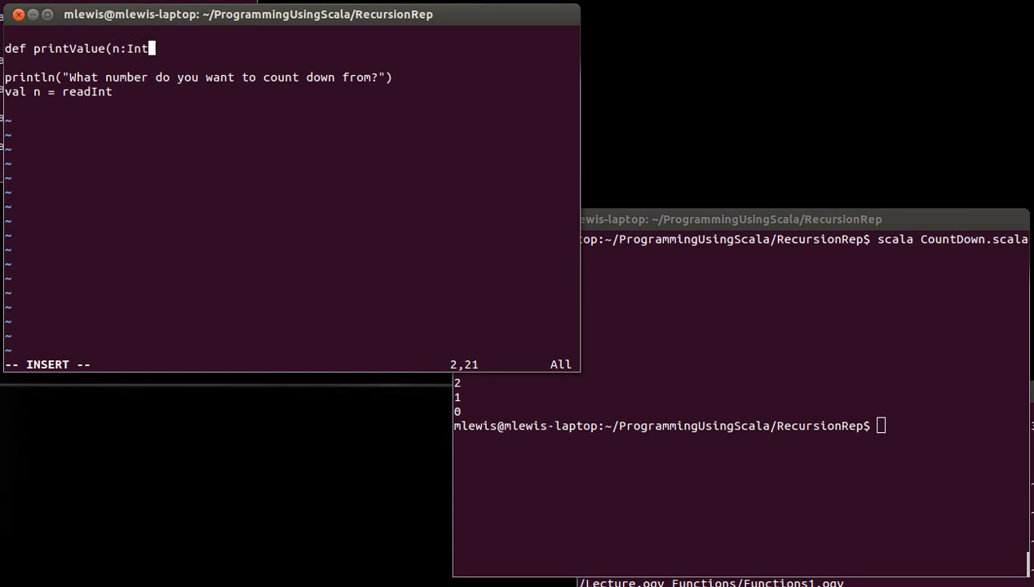
{"action": "type", "text": ") {"}
{"action": "type", "text": "}"}
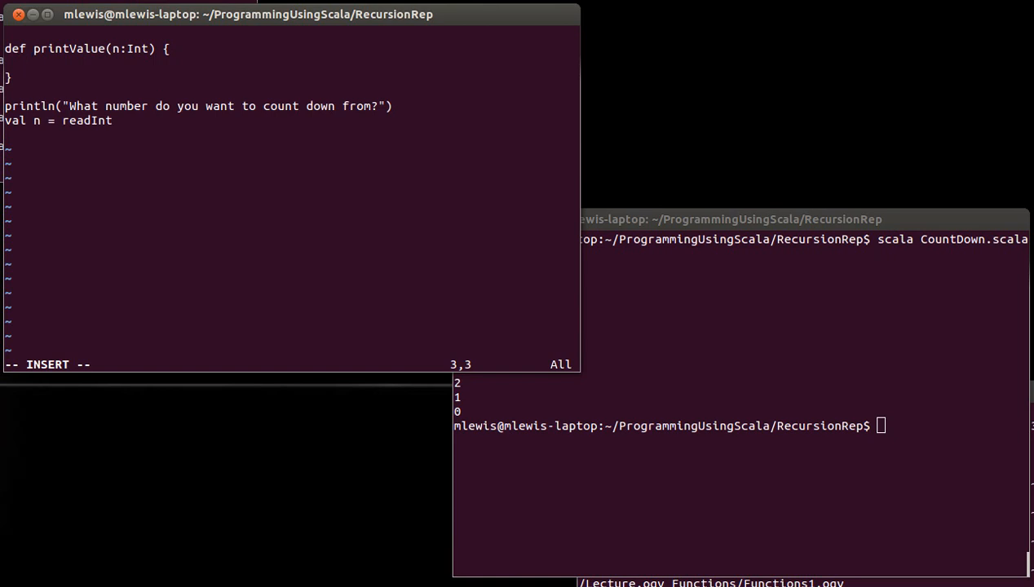
Give printValue a body that prints n and then calls printValue(n) again.
{"action": "type", "text": "print"}
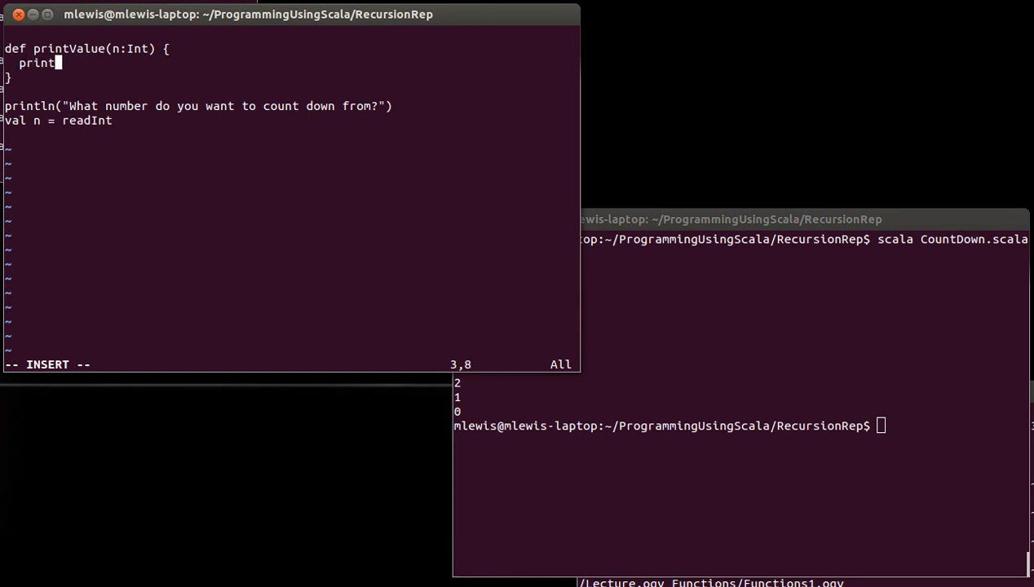
{"action": "type", "text": "ln(n)"}
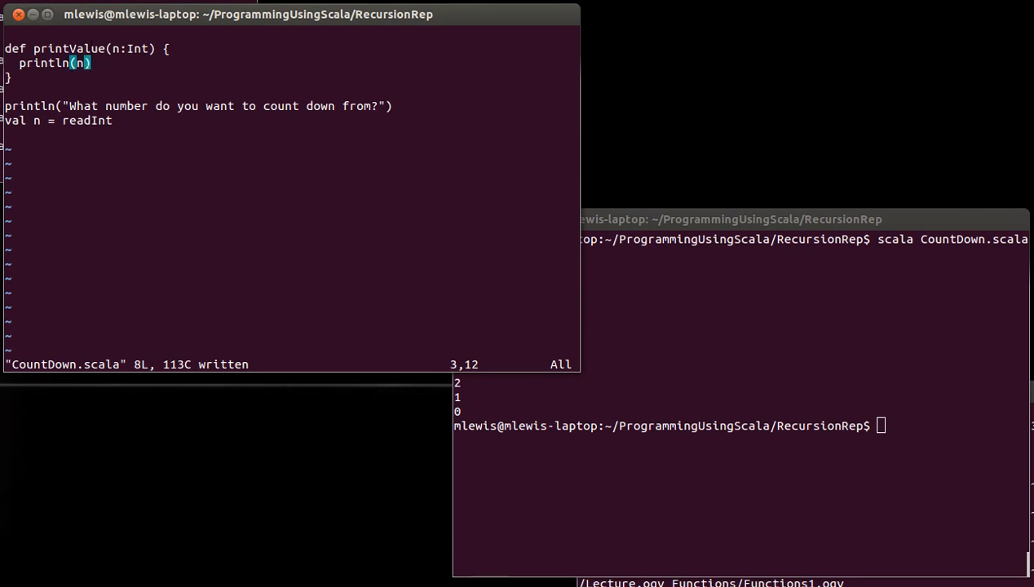
{"action": "key", "text": "o"}
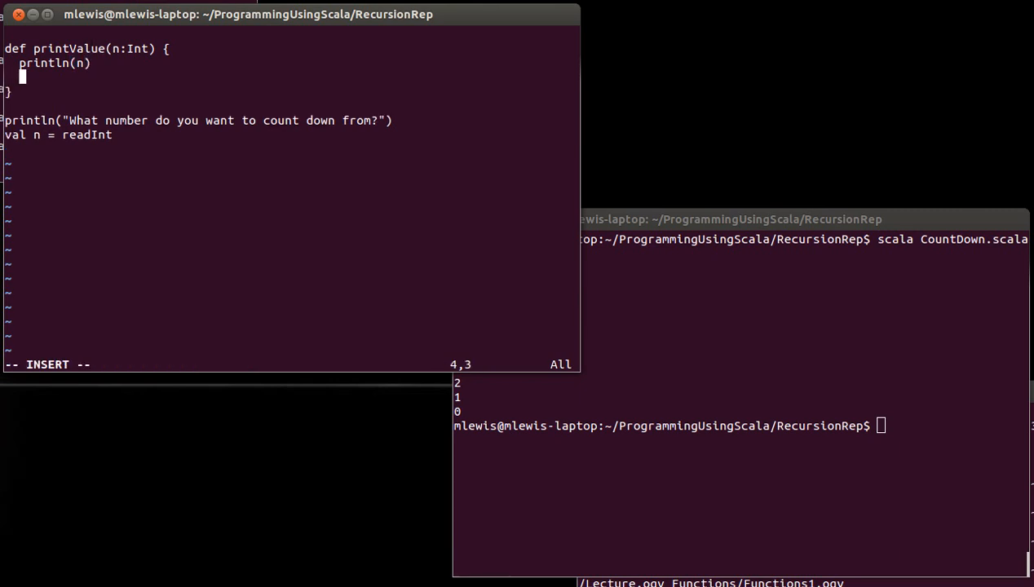
{"action": "type", "text": "print"}
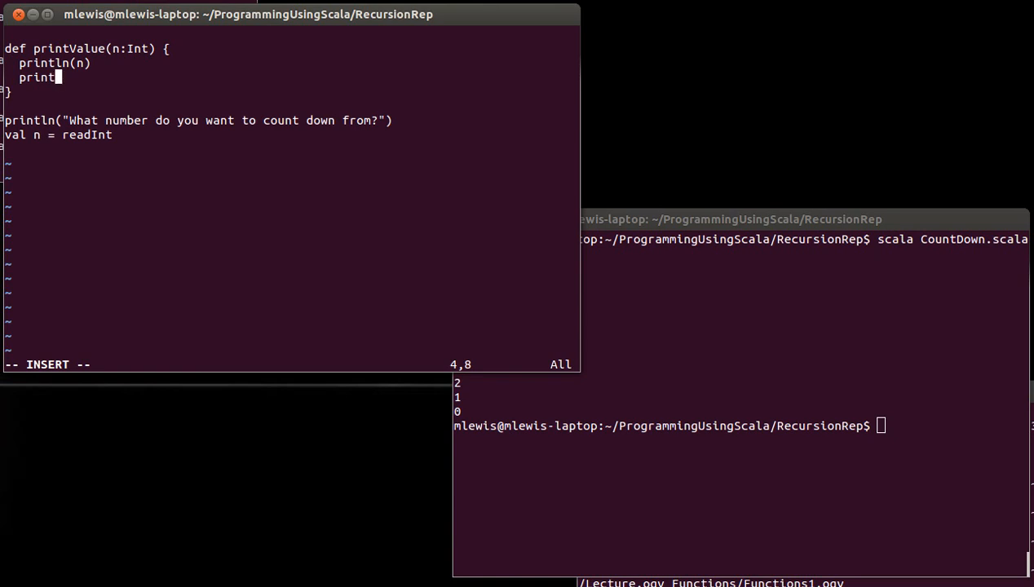
{"action": "type", "text": "Value(n)"}
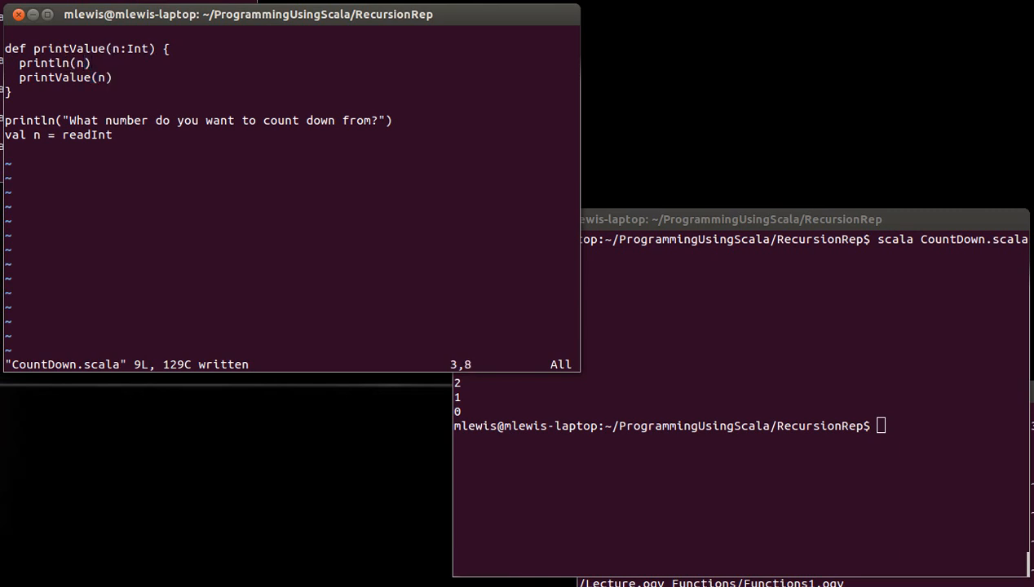
{"action": "key", "text": "Up"}
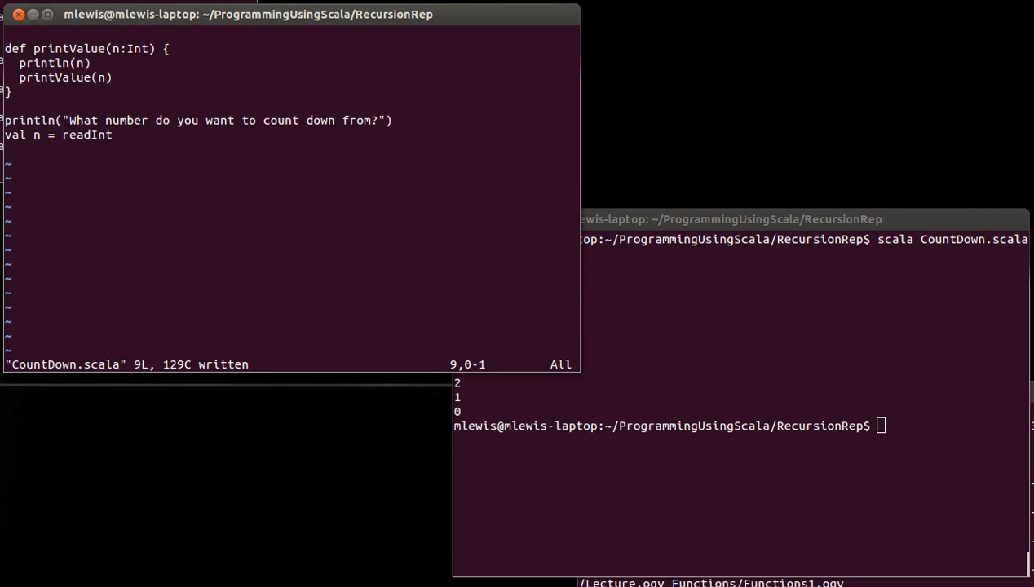
Call printValue after reading n at the file's end, then return to the terminal to rerun.
{"action": "type", "text": "print"}
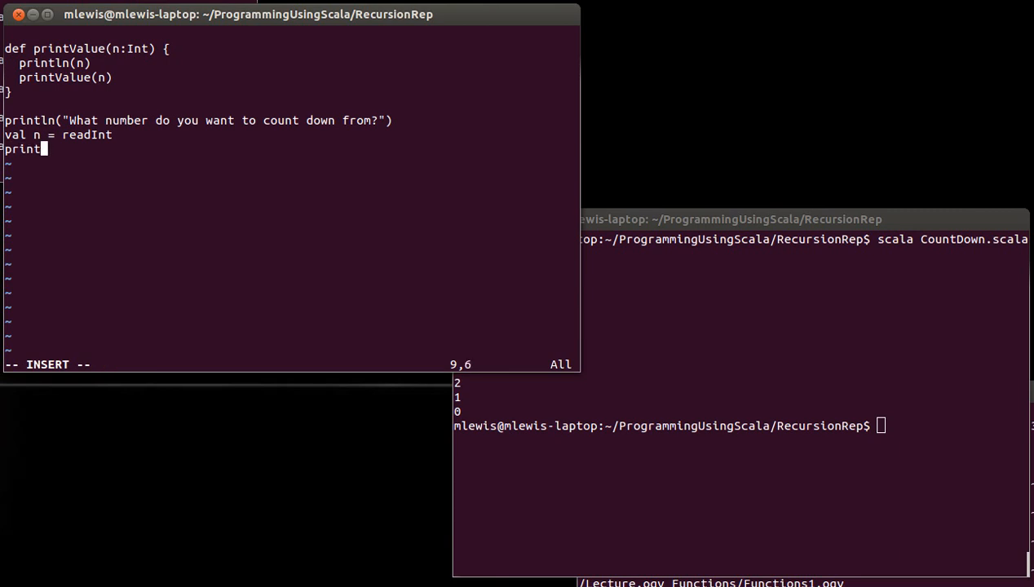
{"action": "type", "text": "Value(b"}
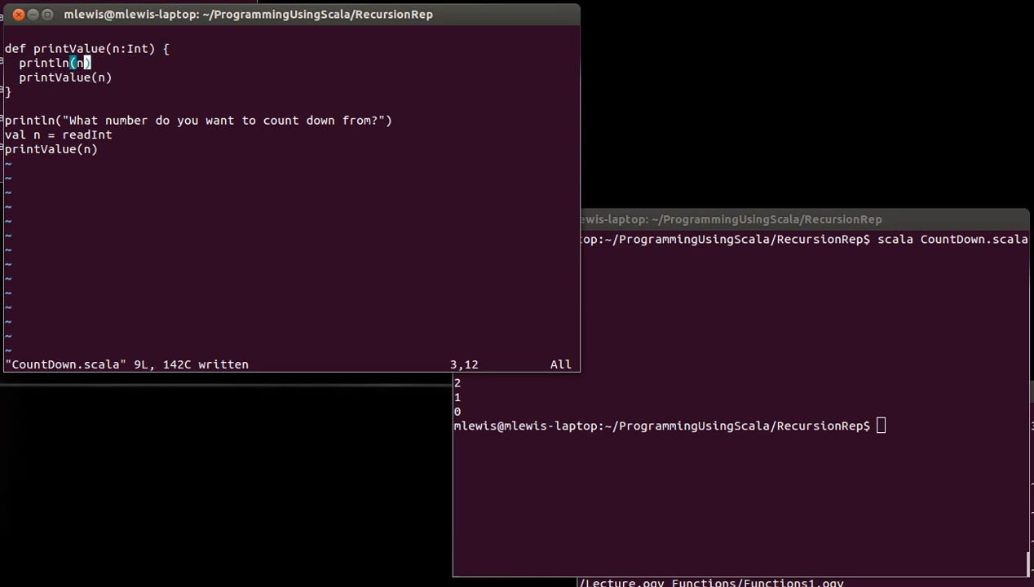
{"action": "left_click", "coordinate": [94, 121]}
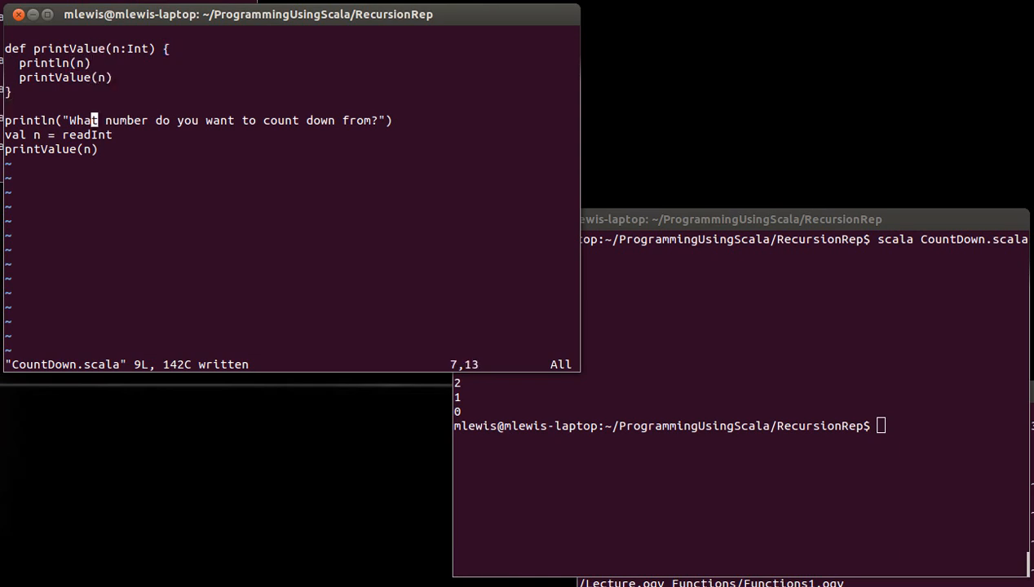
{"action": "key", "text": "Down"}
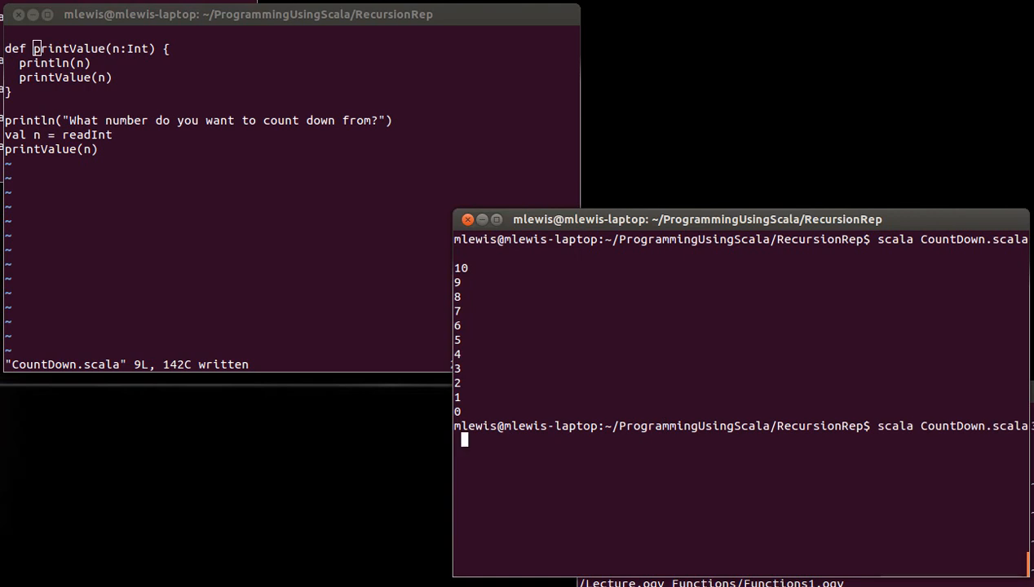
Rerun the script with input 5, watch it print 5 endlessly, and return to Vim.
{"action": "key", "text": "Return"}
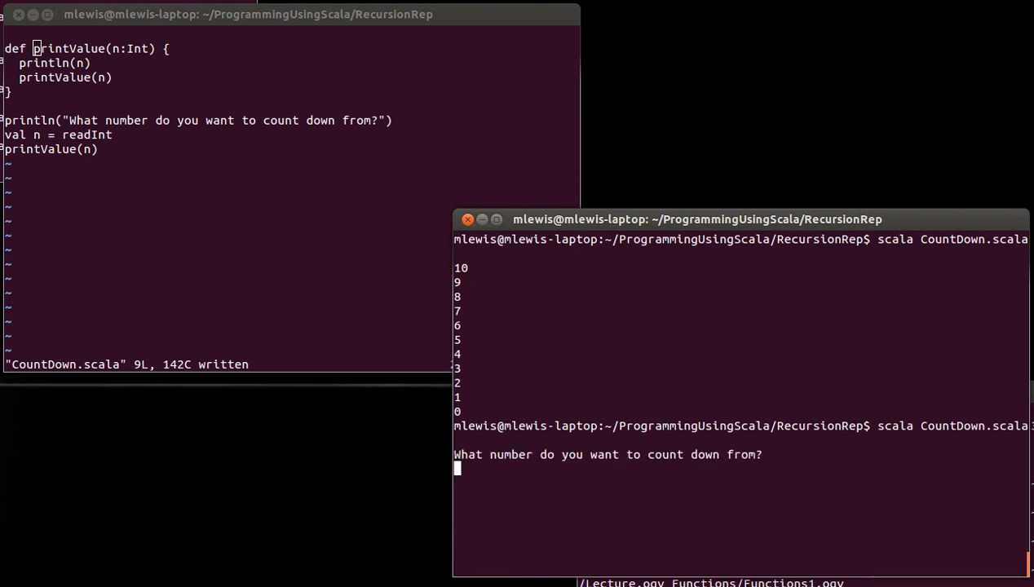
{"action": "type", "text": "5"}
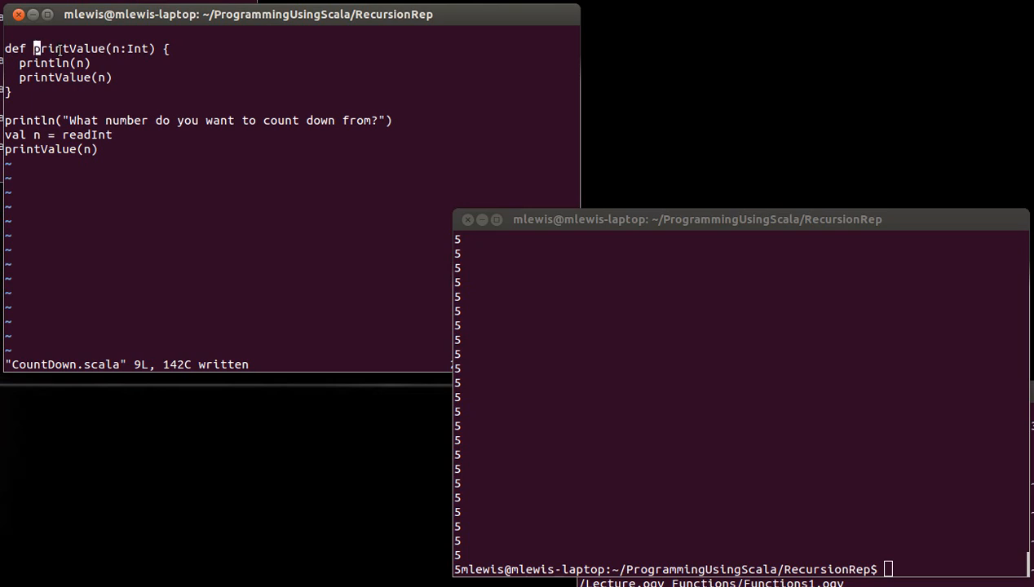
{"action": "mouse_move", "coordinate": [81, 99]}
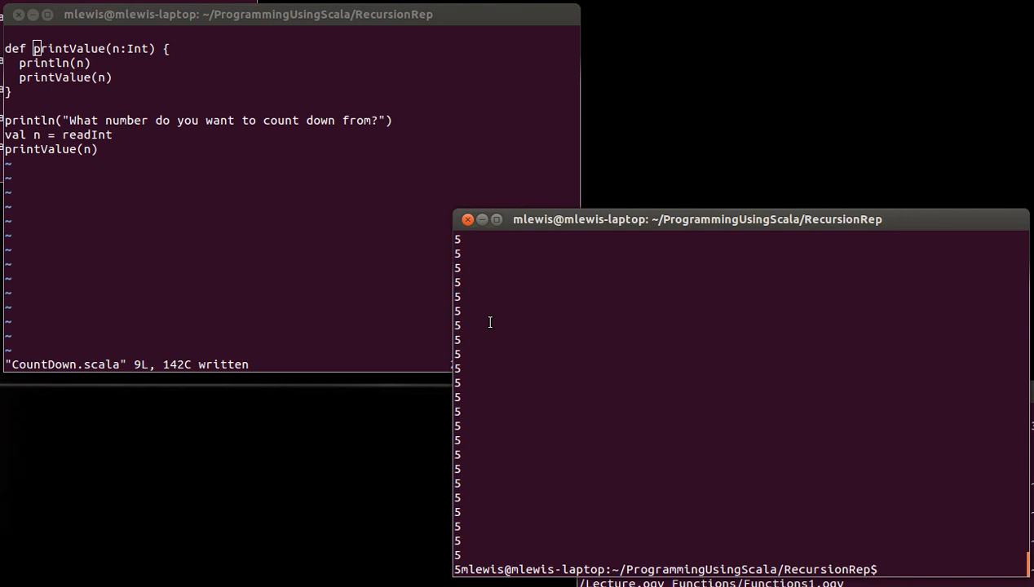
{"action": "left_click", "coordinate": [242, 243]}
{"action": "type", "text": "d"}
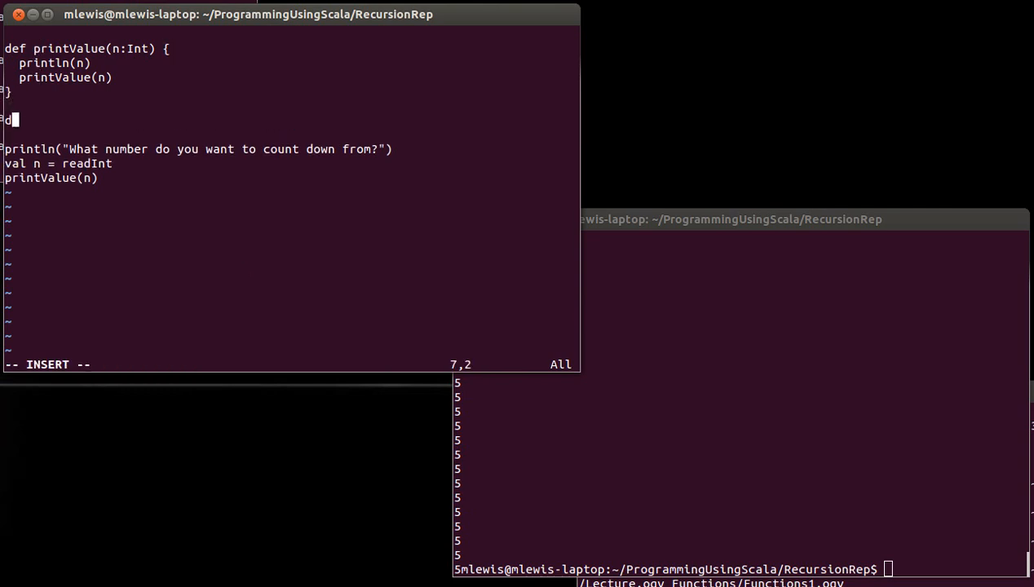
Declare def countDown(n:Int) below printValue.
{"action": "type", "text": "ef count"}
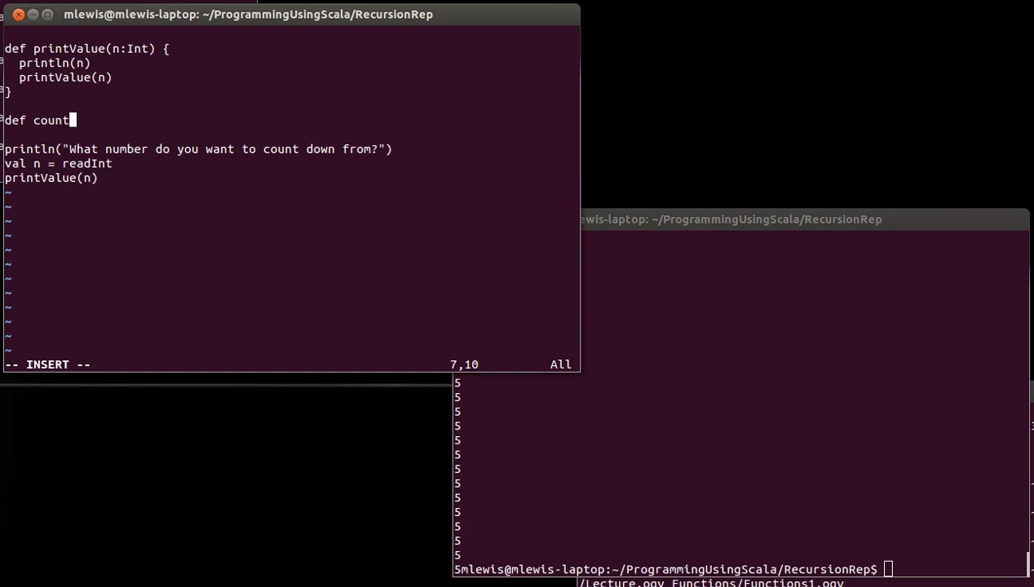
{"action": "type", "text": "Down("}
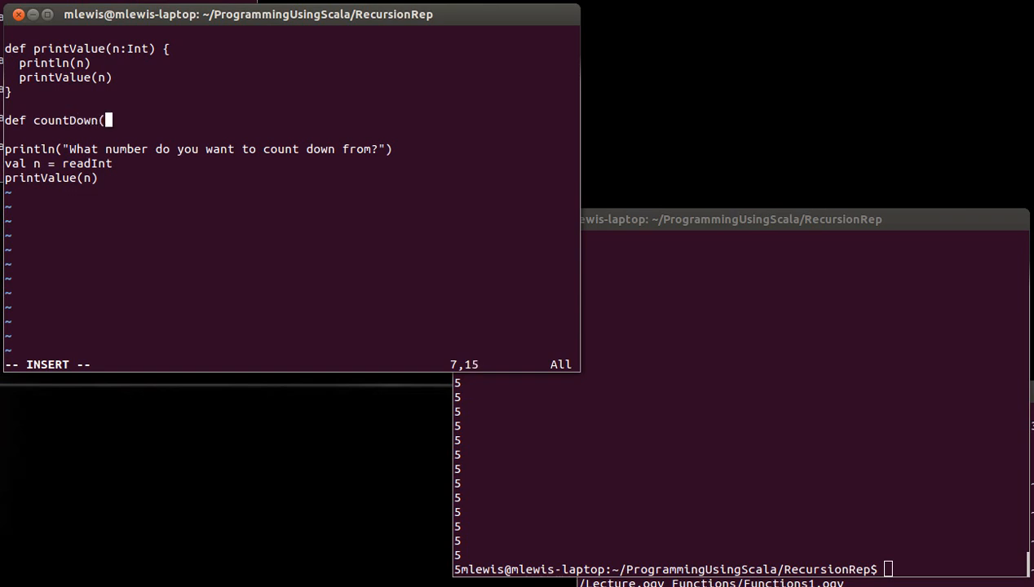
{"action": "type", "text": "n:Int) {"}
{"action": "type", "text": "}"}
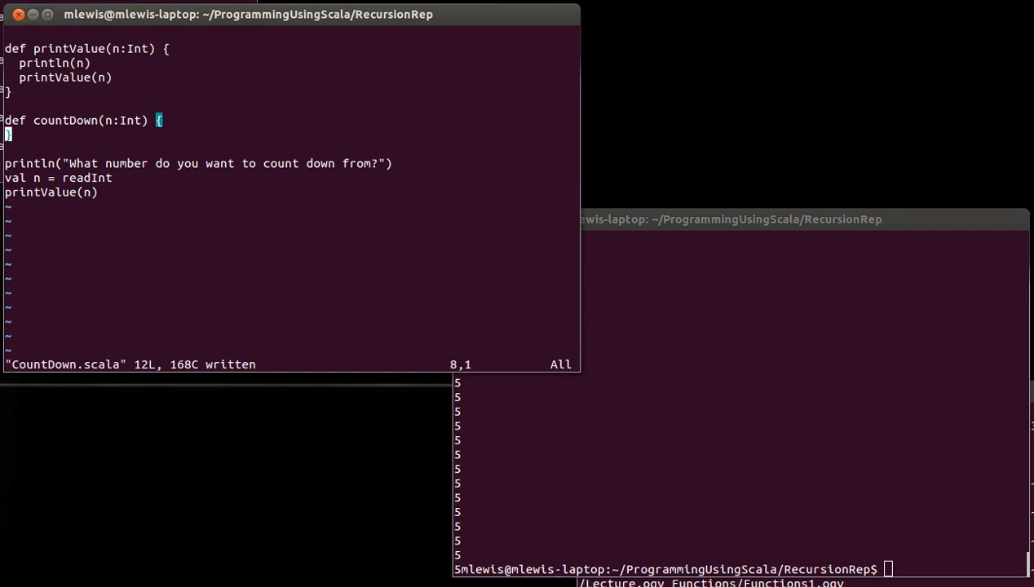
{"action": "key", "text": "o"}
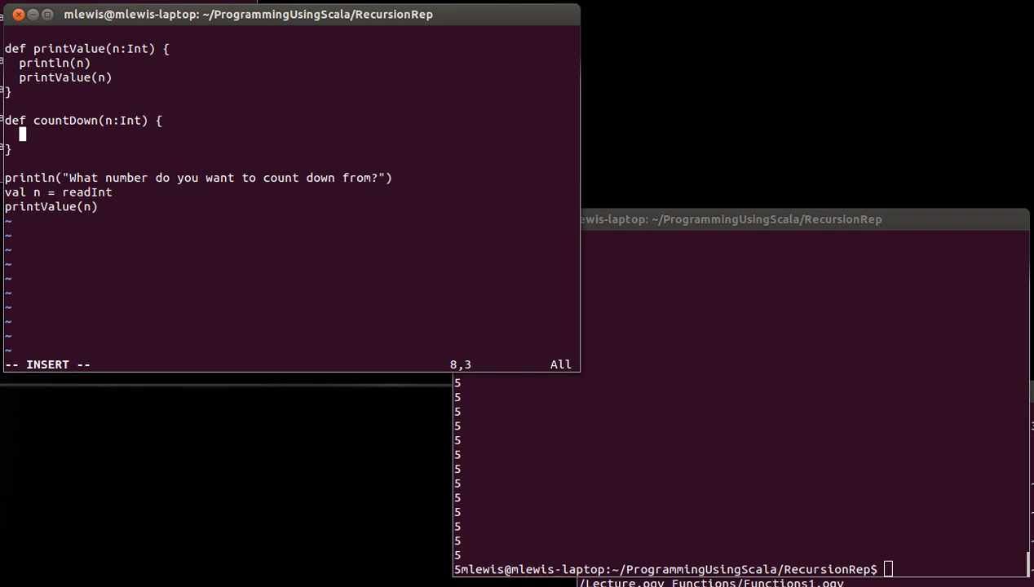
Have countDown print n, save, and start its recursive call line.
{"action": "type", "text": "print"}
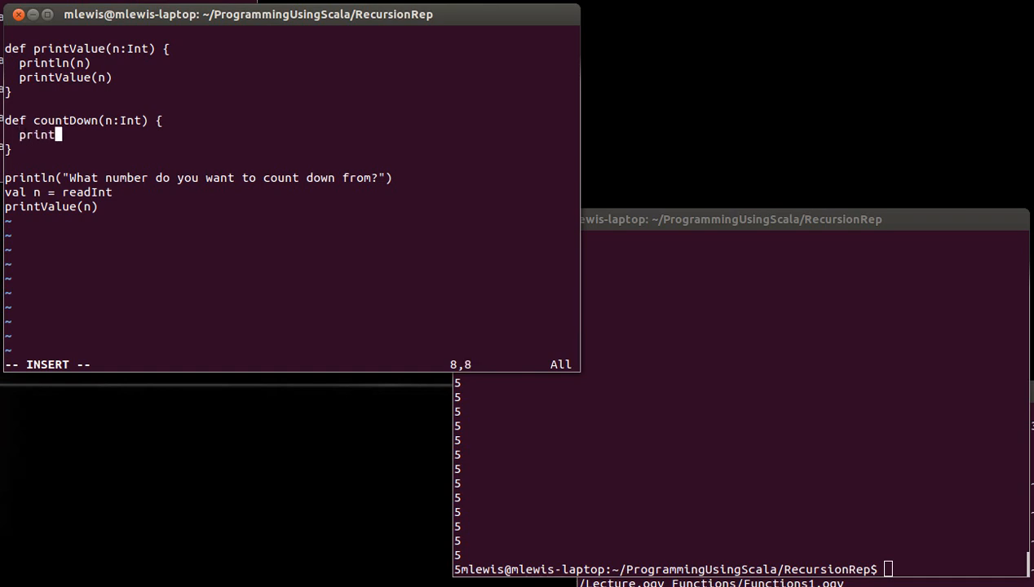
{"action": "type", "text": "ln(n)"}
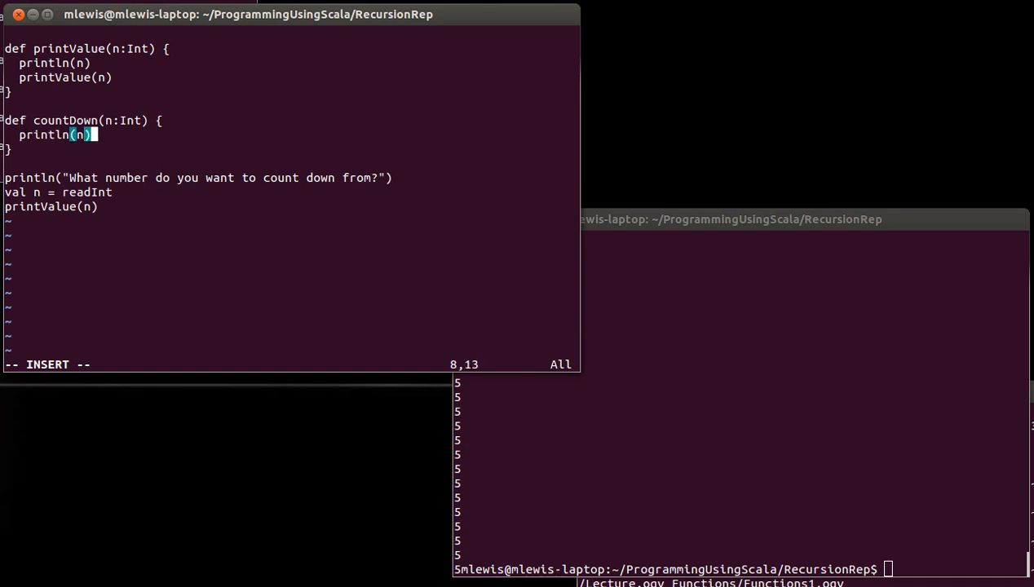
{"action": "key", "text": "Escape"}
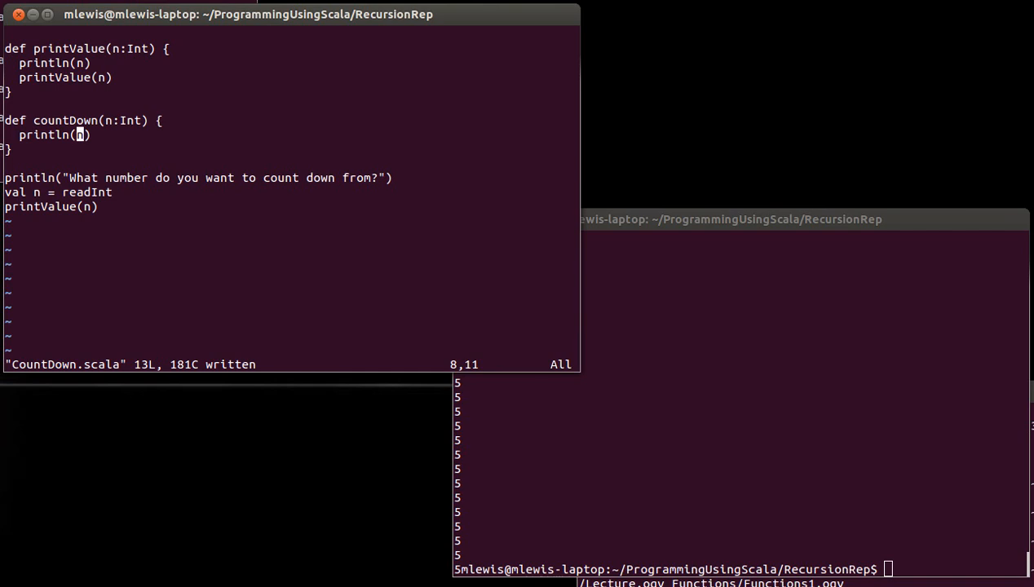
{"action": "type", "text": "cou"}
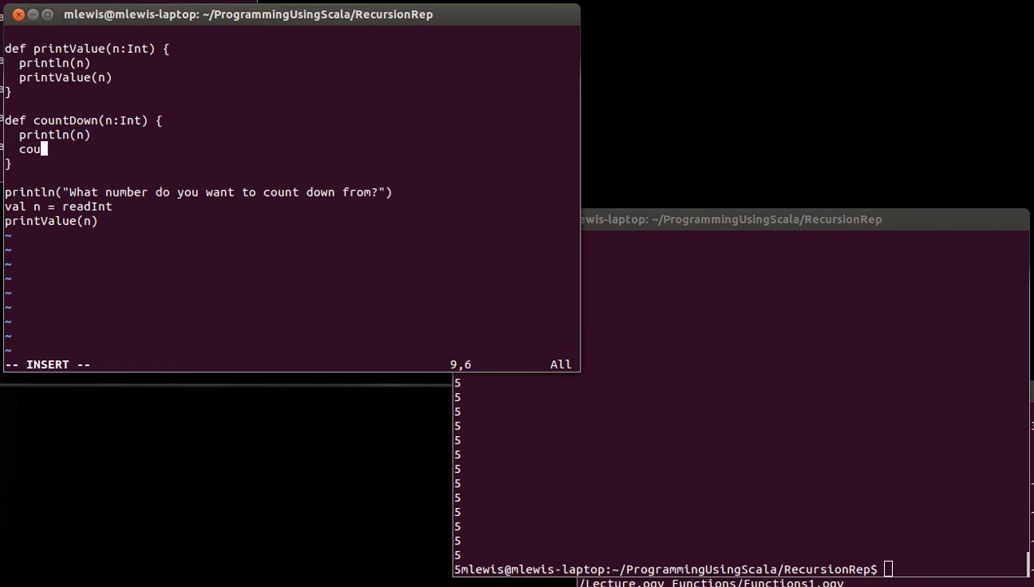
Add the recursive call countDown(n-1) and jump to the file's last line.
{"action": "type", "text": "ntDown("}
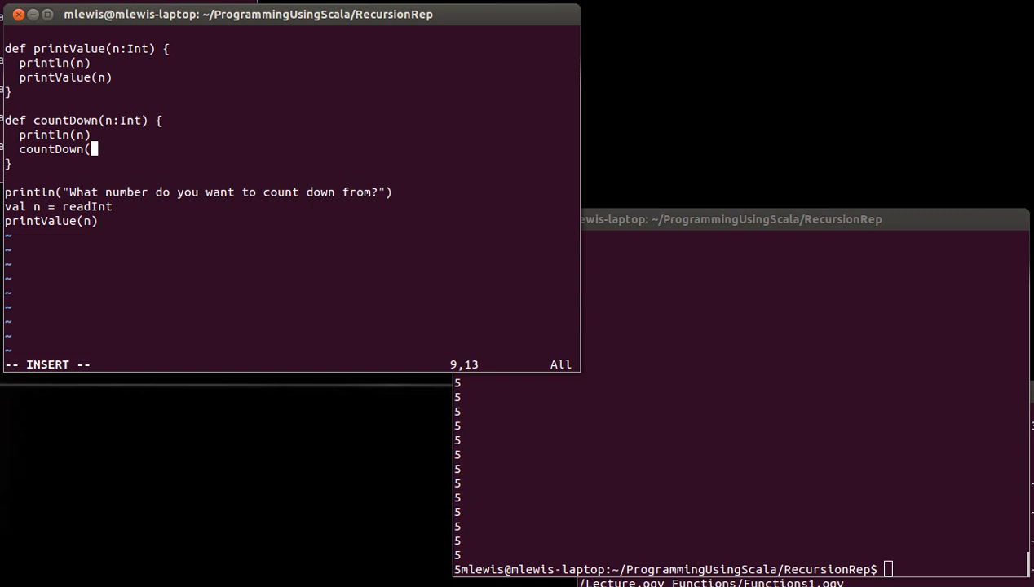
{"action": "type", "text": "n-1)"}
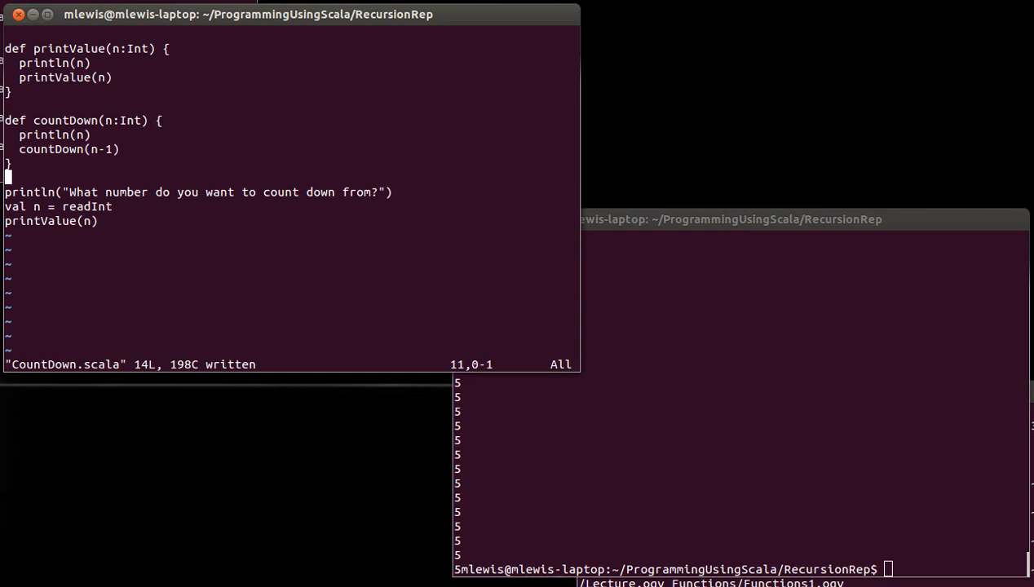
{"action": "key", "text": "G"}
{"action": "type", "text": "countDown"}
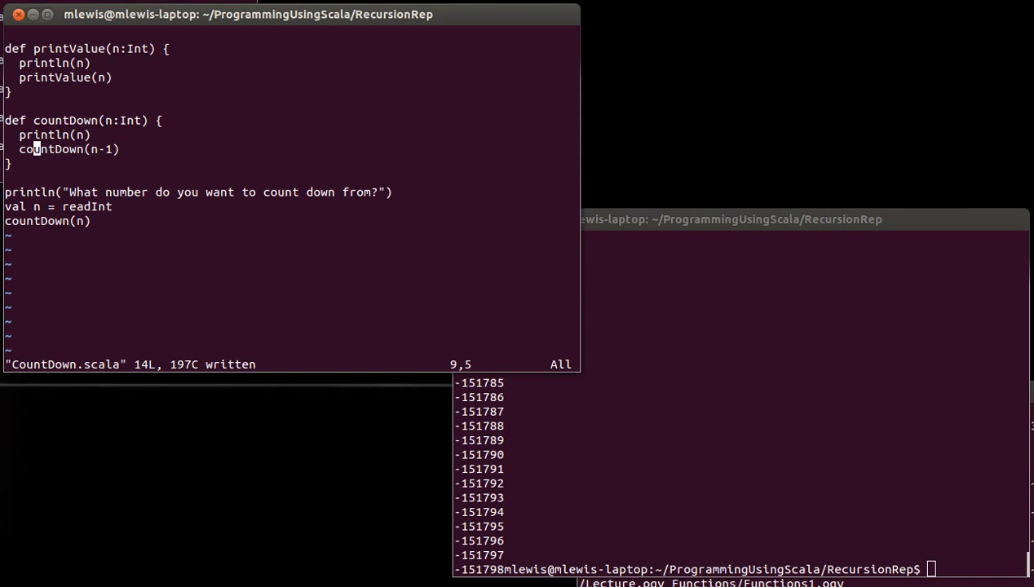
{"action": "mouse_move", "coordinate": [529, 476]}
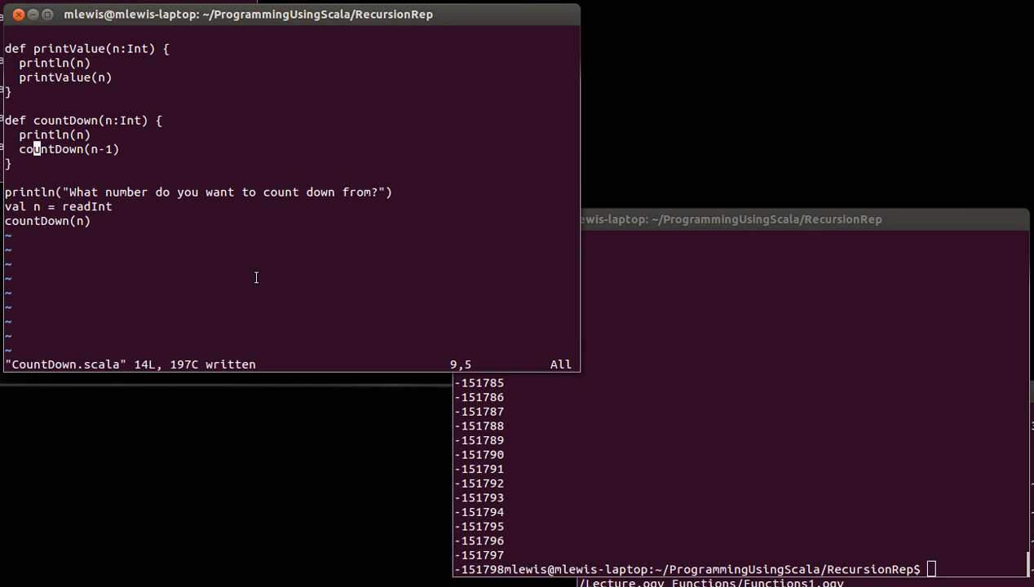
Insert an if(n>=0) guard above countDown's print and recursive call.
{"action": "key", "text": "Up"}
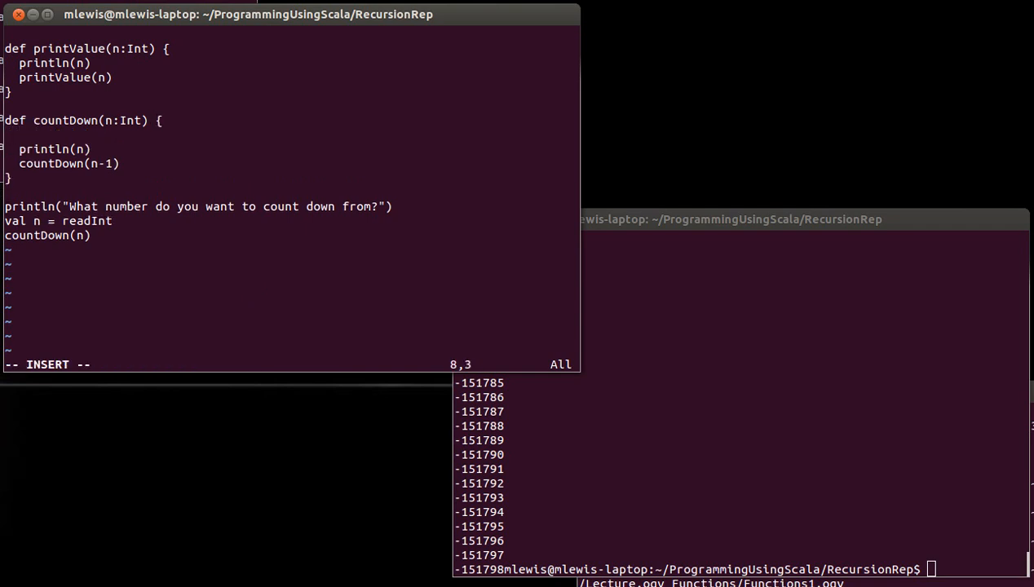
{"action": "type", "text": "if(n"}
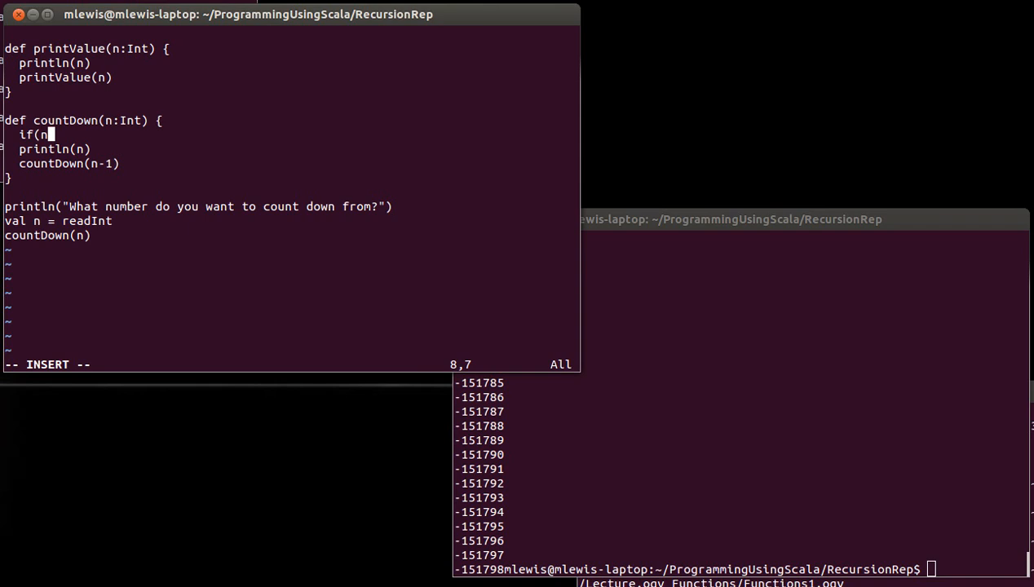
{"action": "type", "text": ">=0) {"}
{"action": "type", "text": "}"}
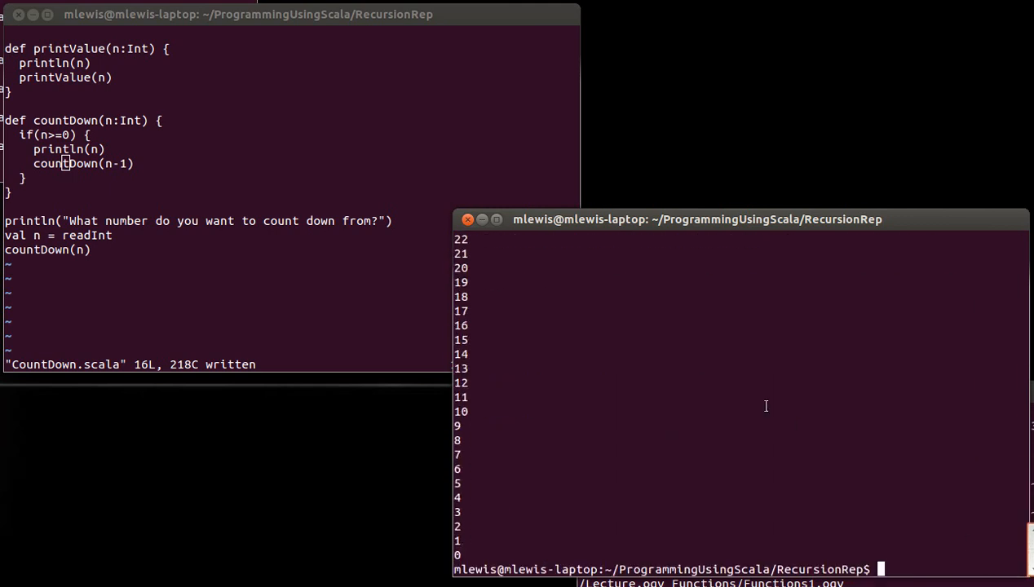
Run scala CountDown.scala and submit a starting number to count down to 0.
{"action": "type", "text": "scala CountDown.scala"}
{"action": "type", "text": "10"}
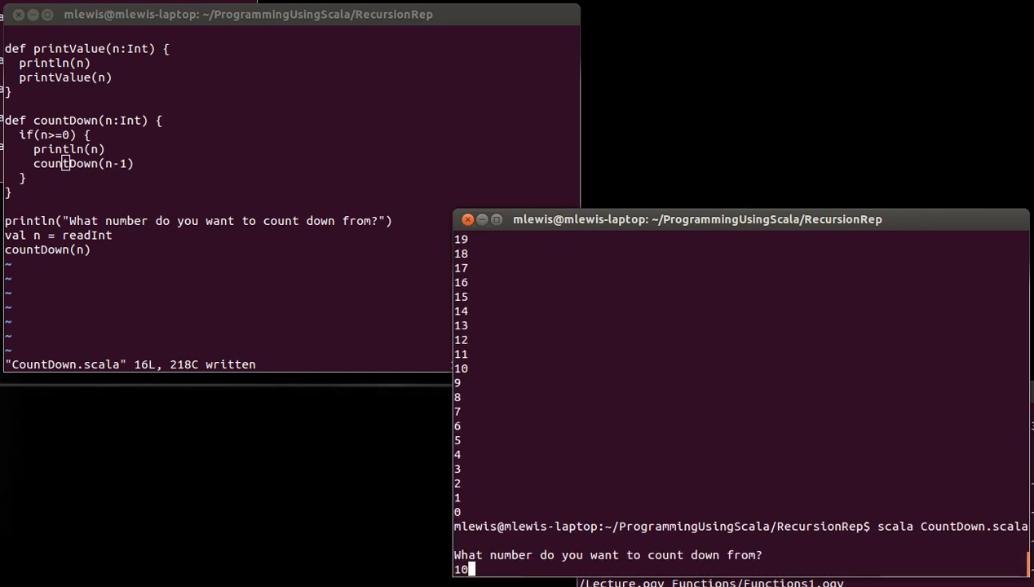
{"action": "key", "text": "Return"}
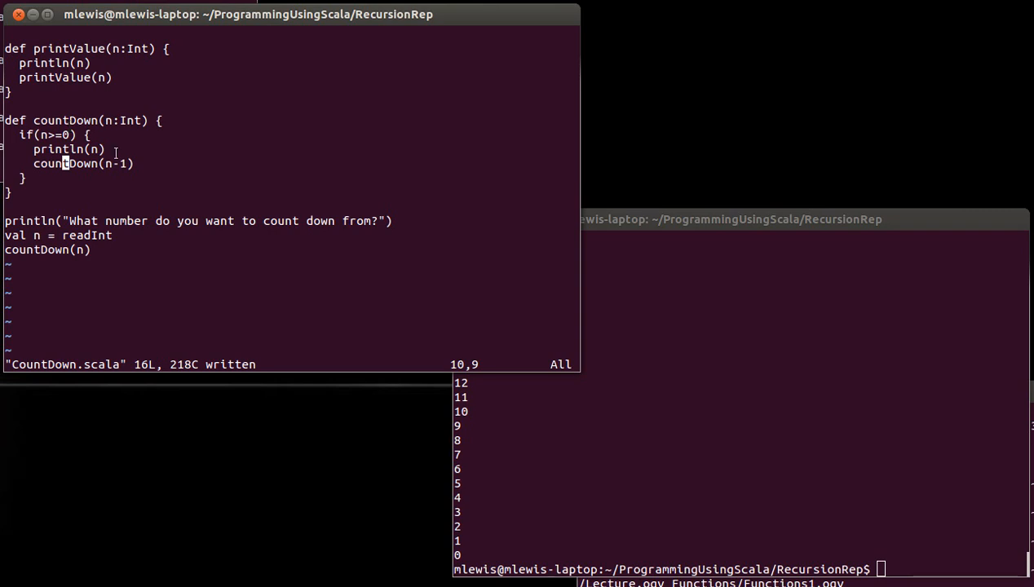
{"action": "mouse_move", "coordinate": [72, 143]}
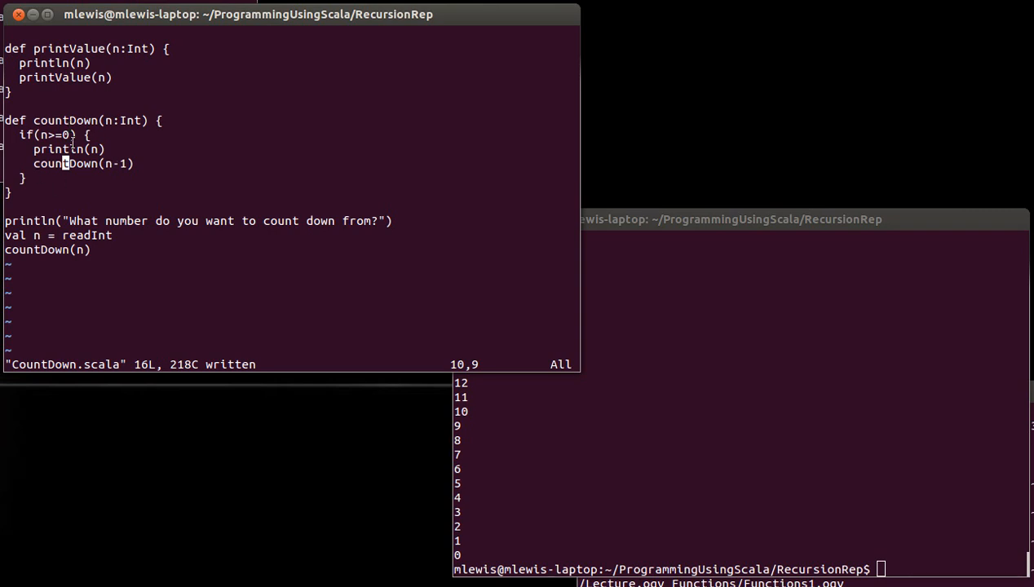